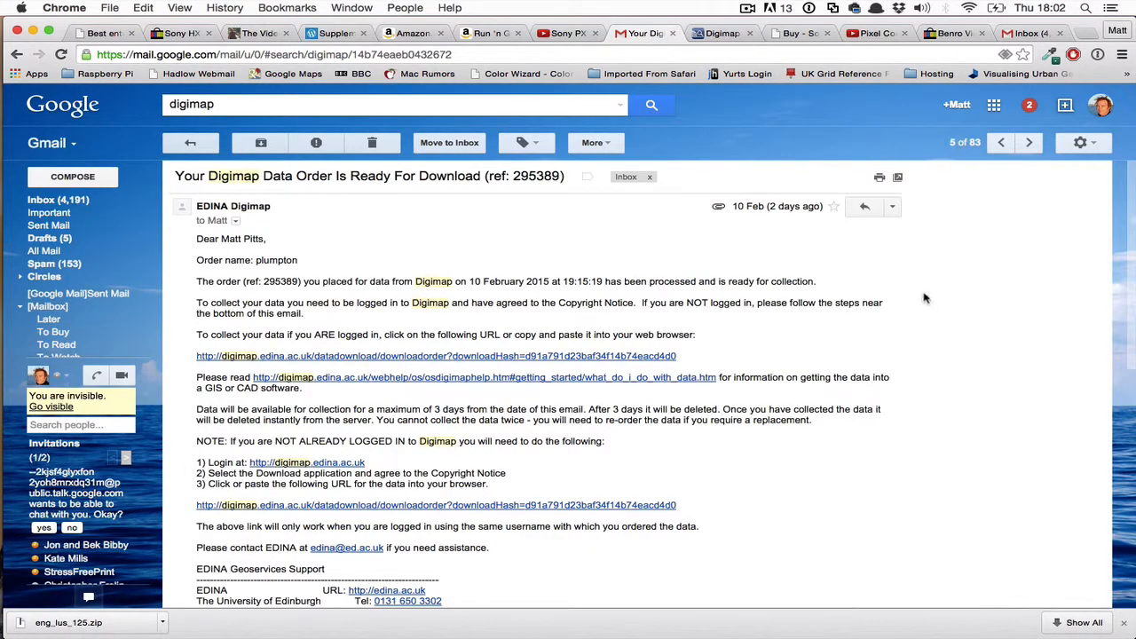
mouse_move(932, 303)
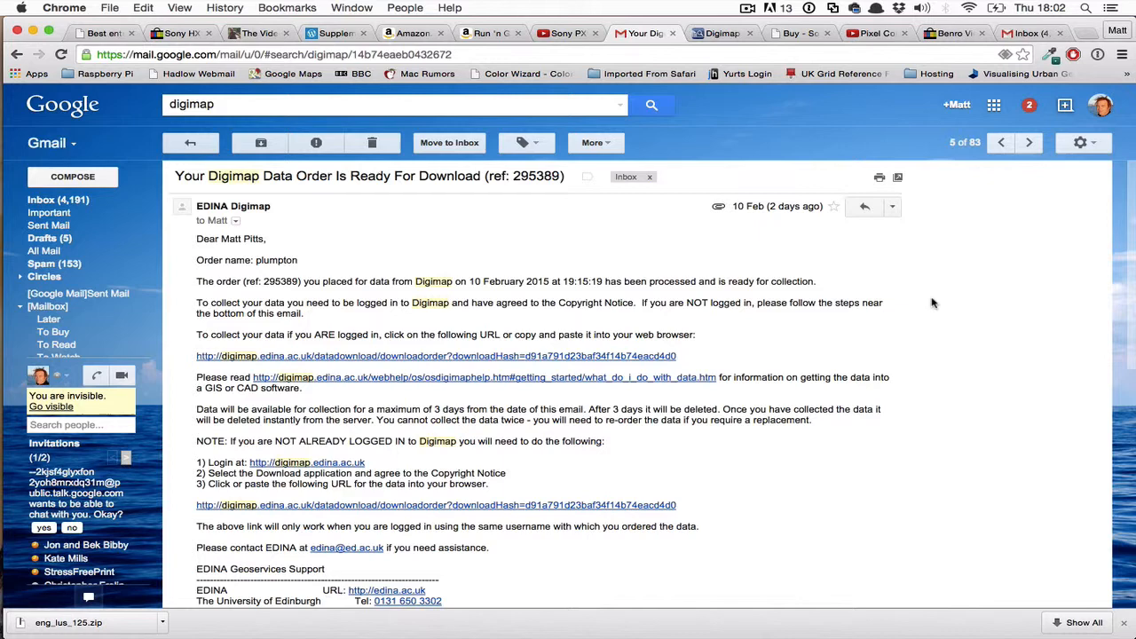
mouse_move(605, 411)
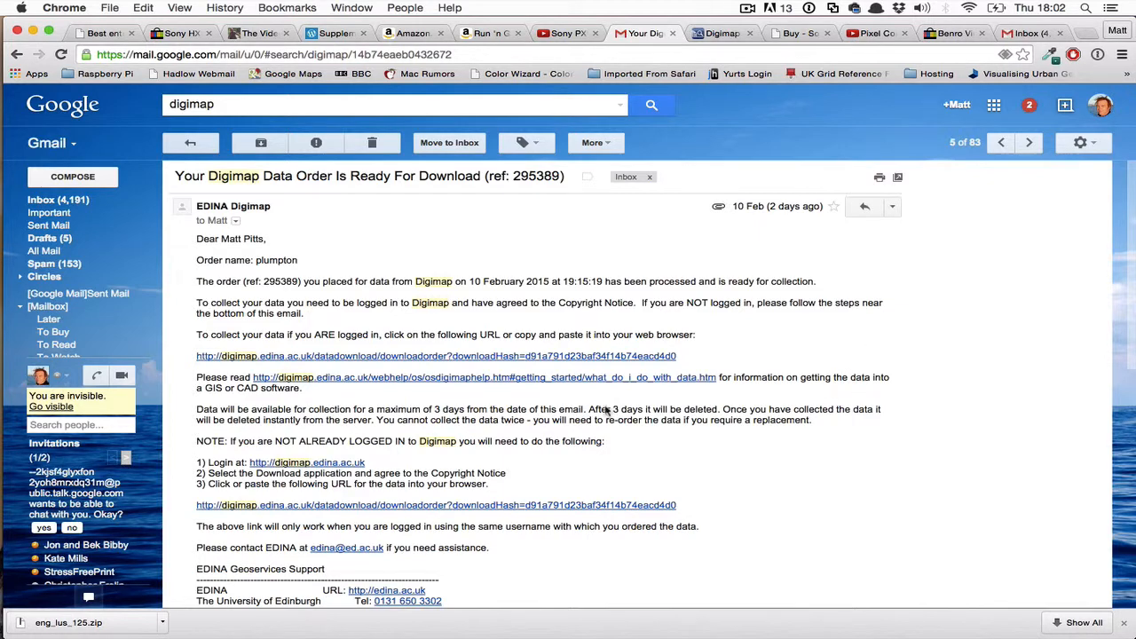
mouse_move(580, 456)
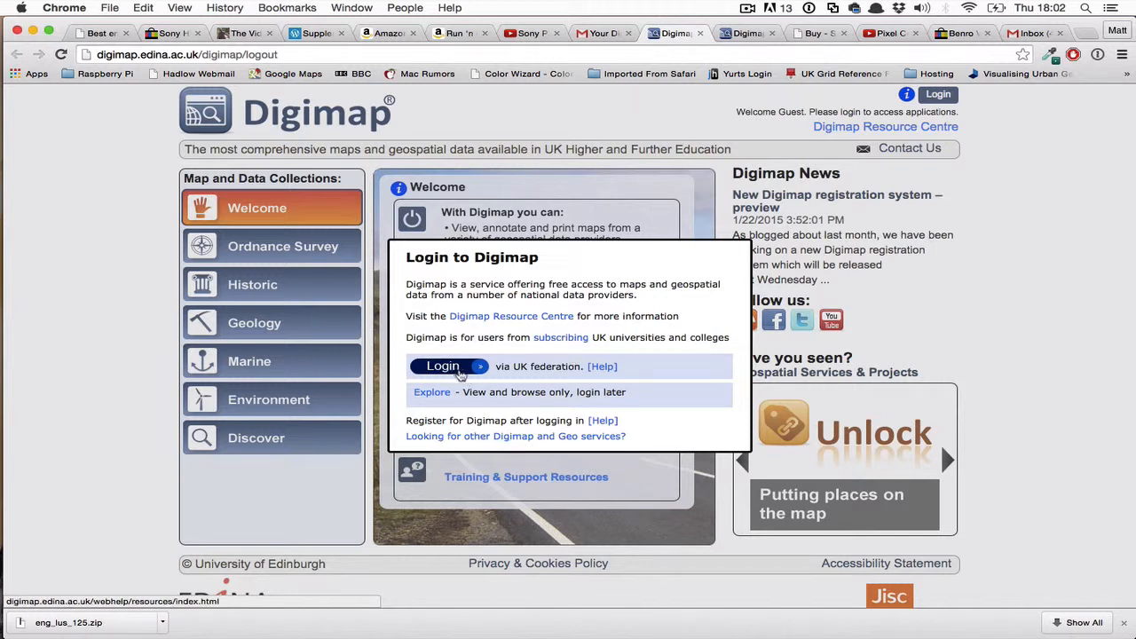
Log in to Digimap through UK federation, then return to the order-ready email in Gmail.
click(443, 366)
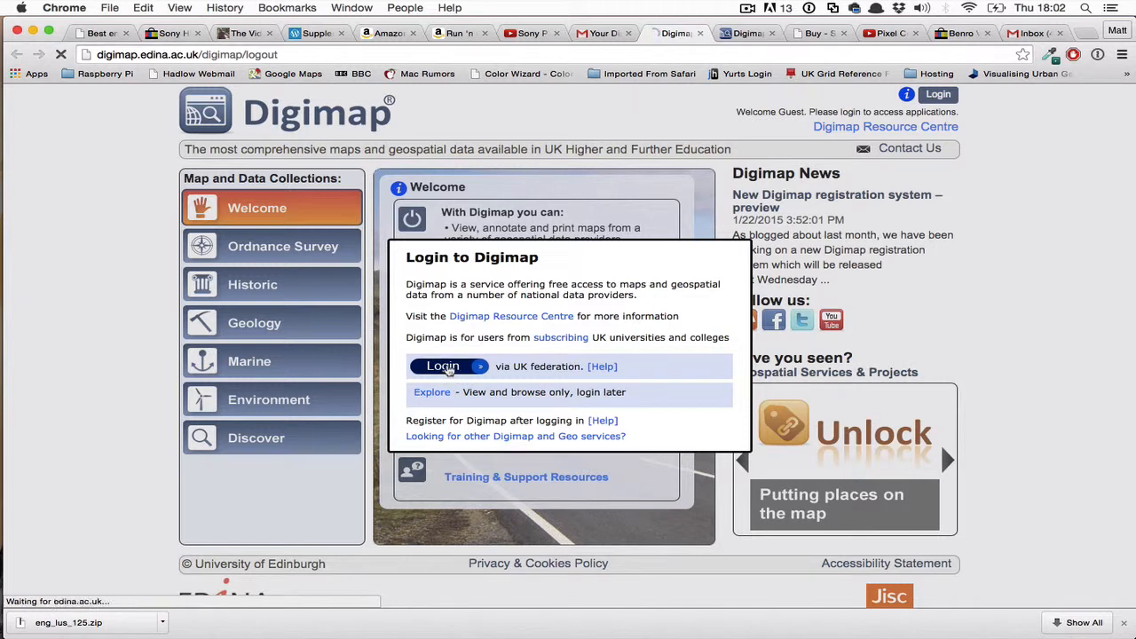
click(443, 366)
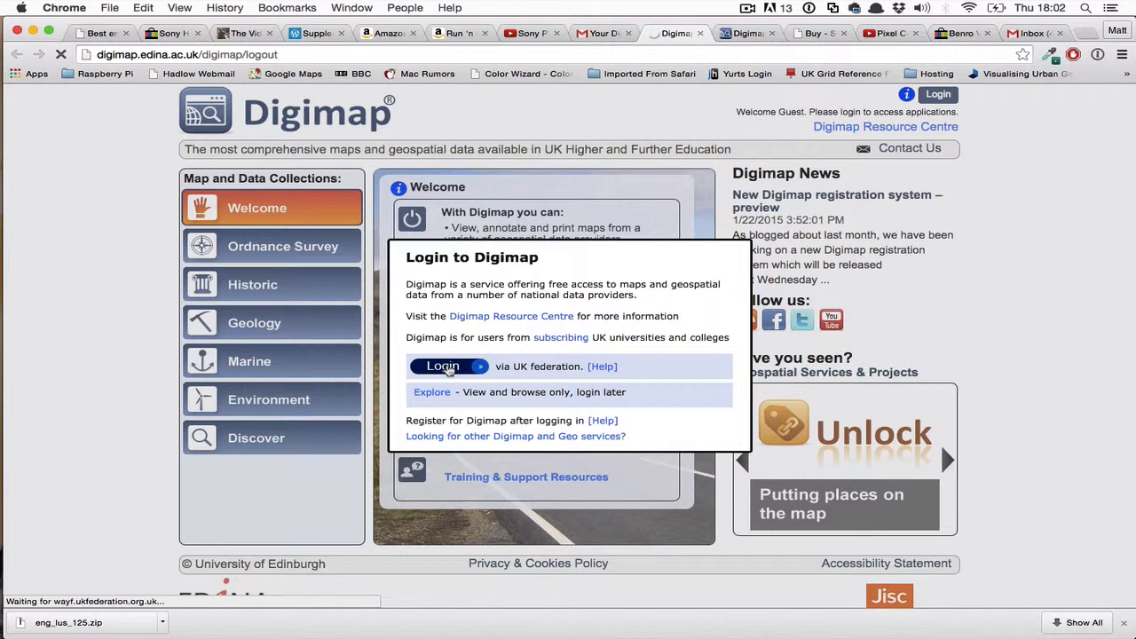
click(443, 366)
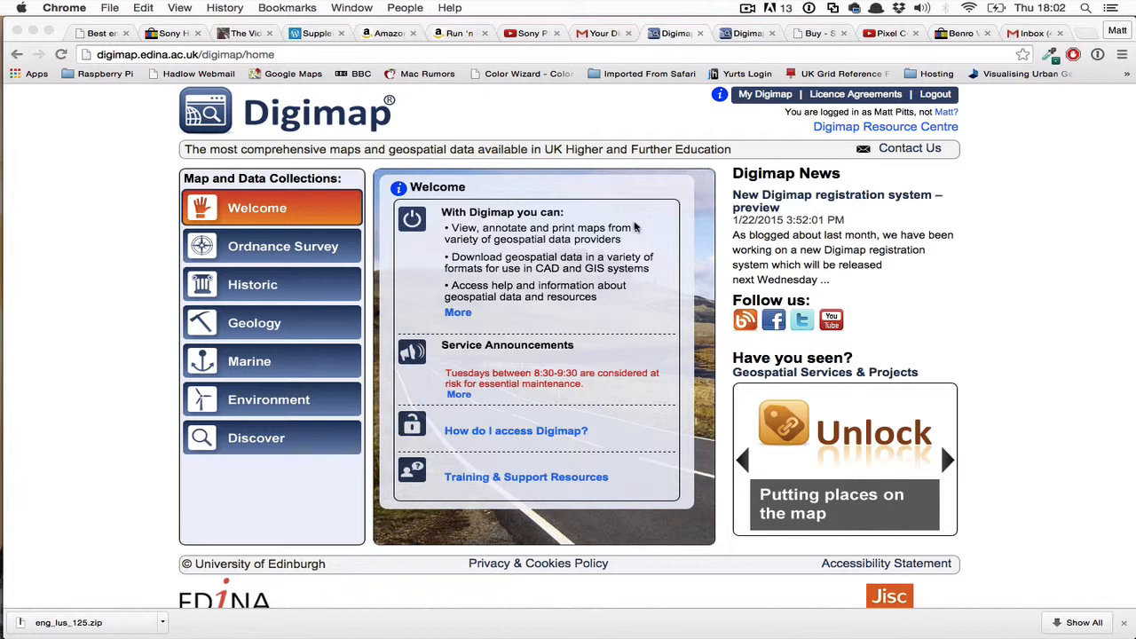
click(604, 33)
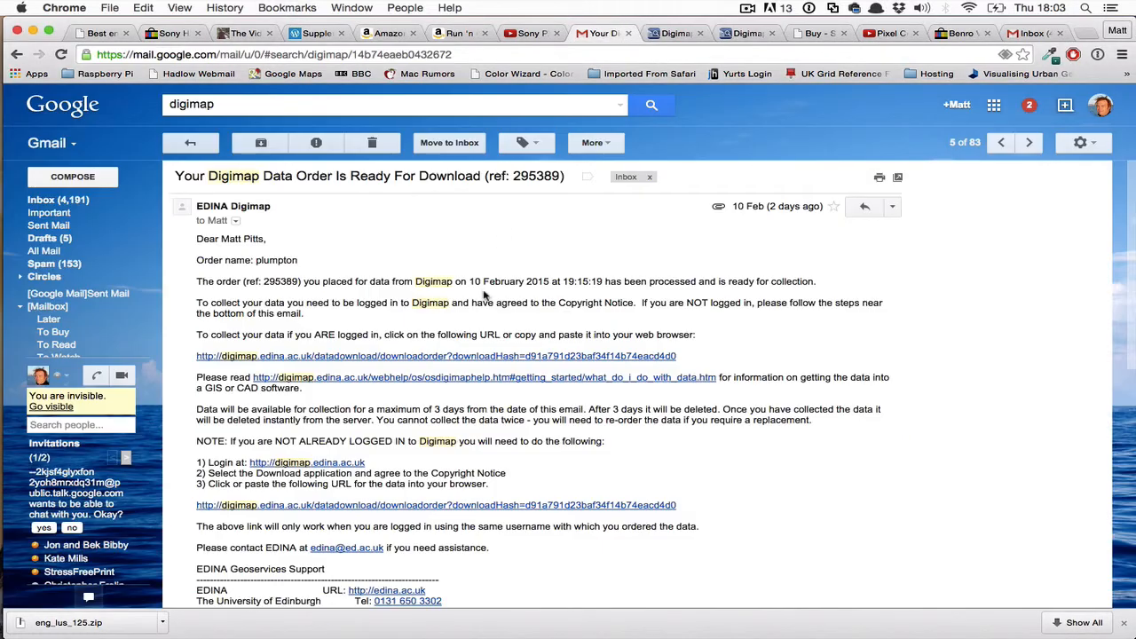
Open the order's download page from the email and download the 16.4 MB plumpton data.
click(435, 356)
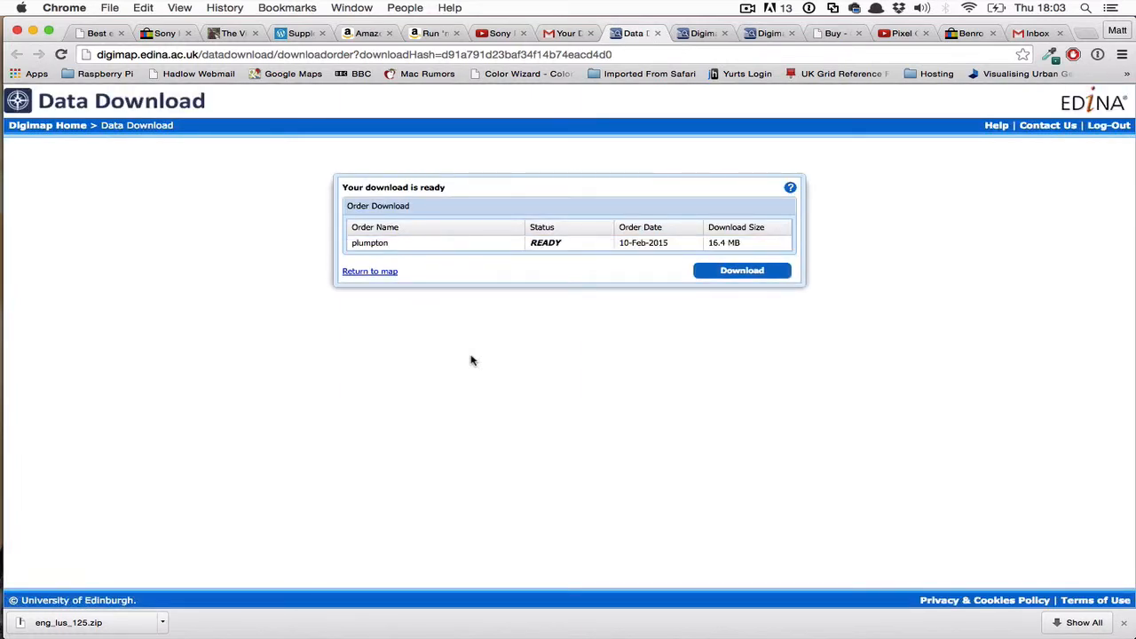
mouse_move(384, 253)
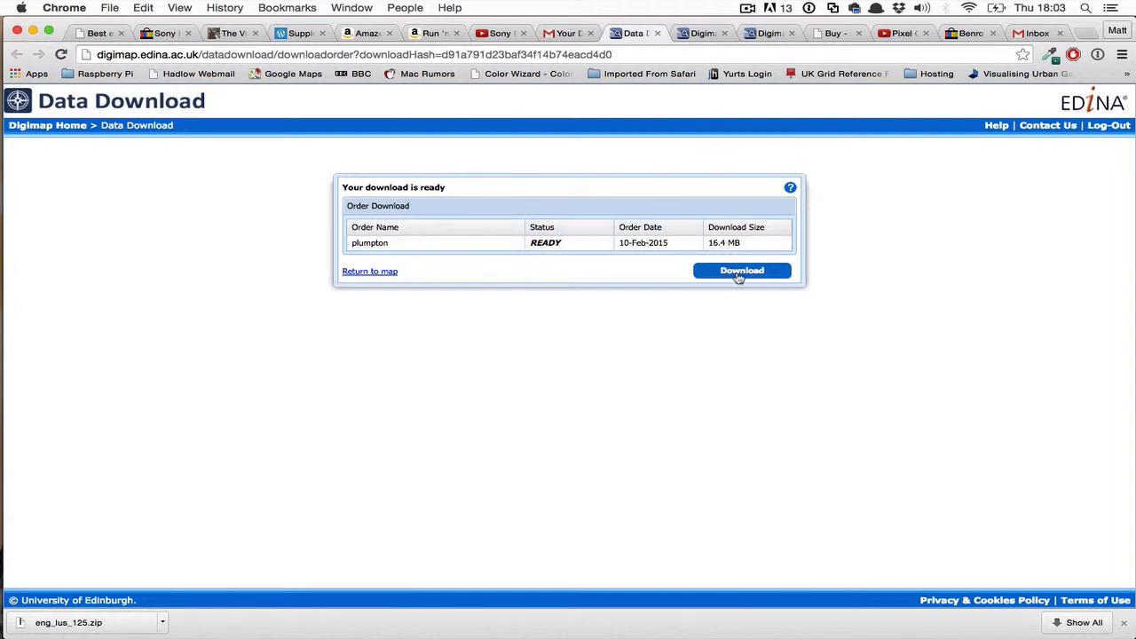
click(742, 271)
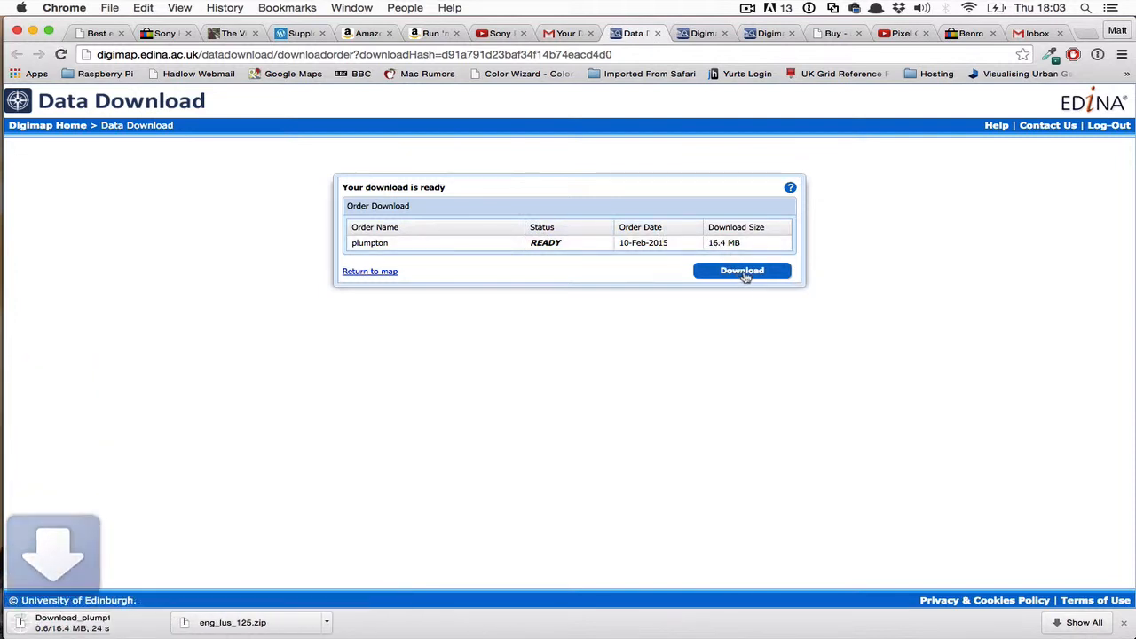
click(742, 270)
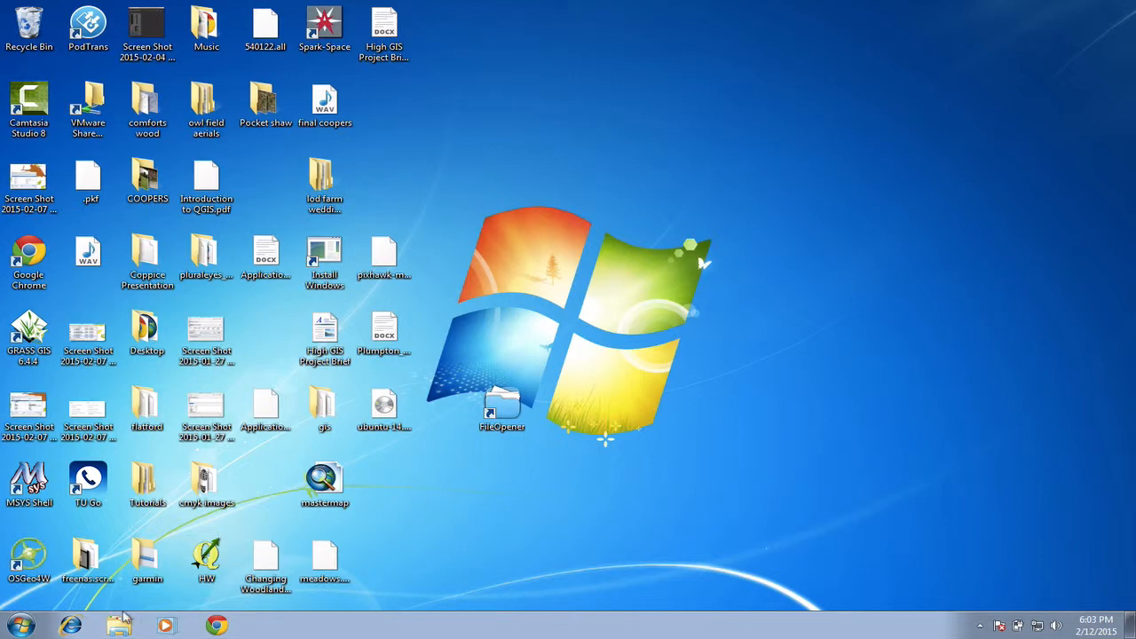
Open Windows Explorer's Downloads folder and select the Download_plumpton_295389 zip.
click(118, 624)
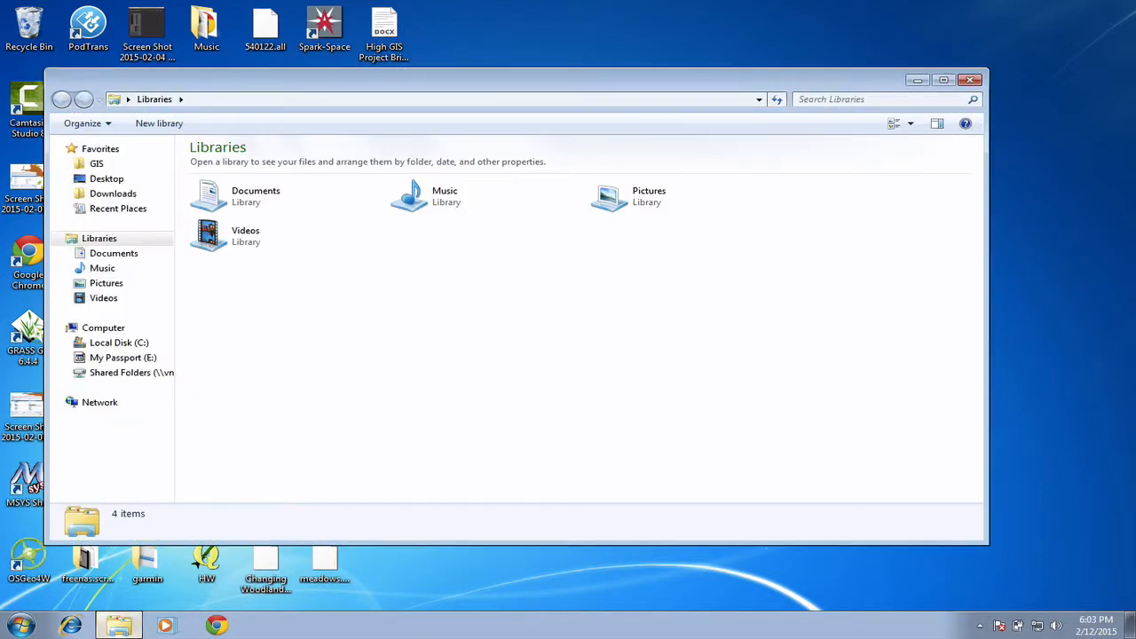
click(112, 194)
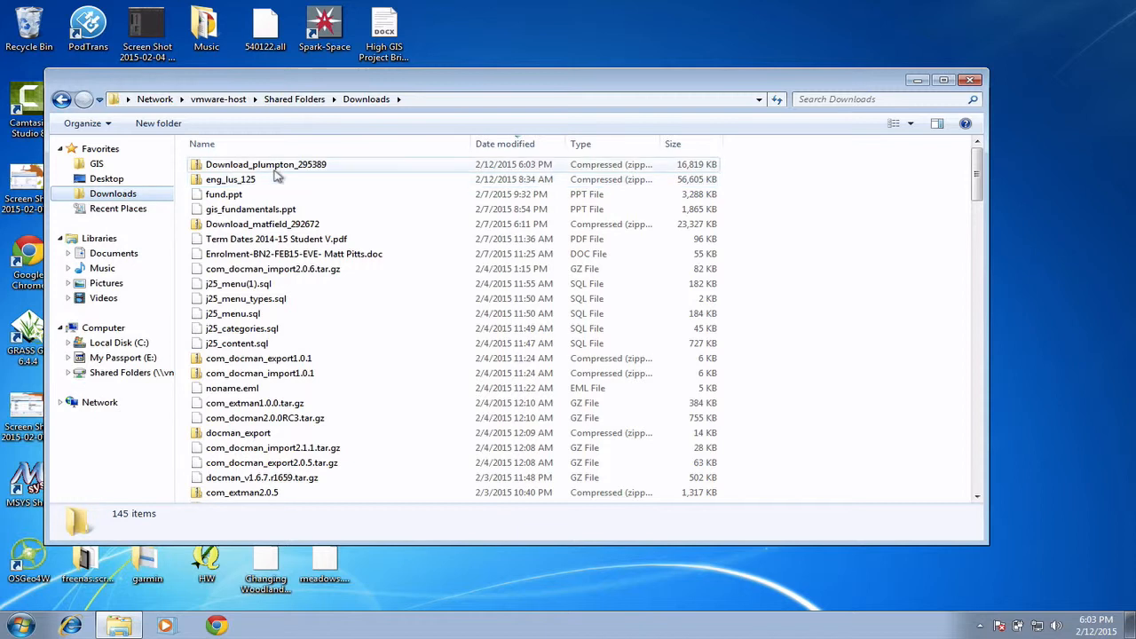
mouse_move(493, 176)
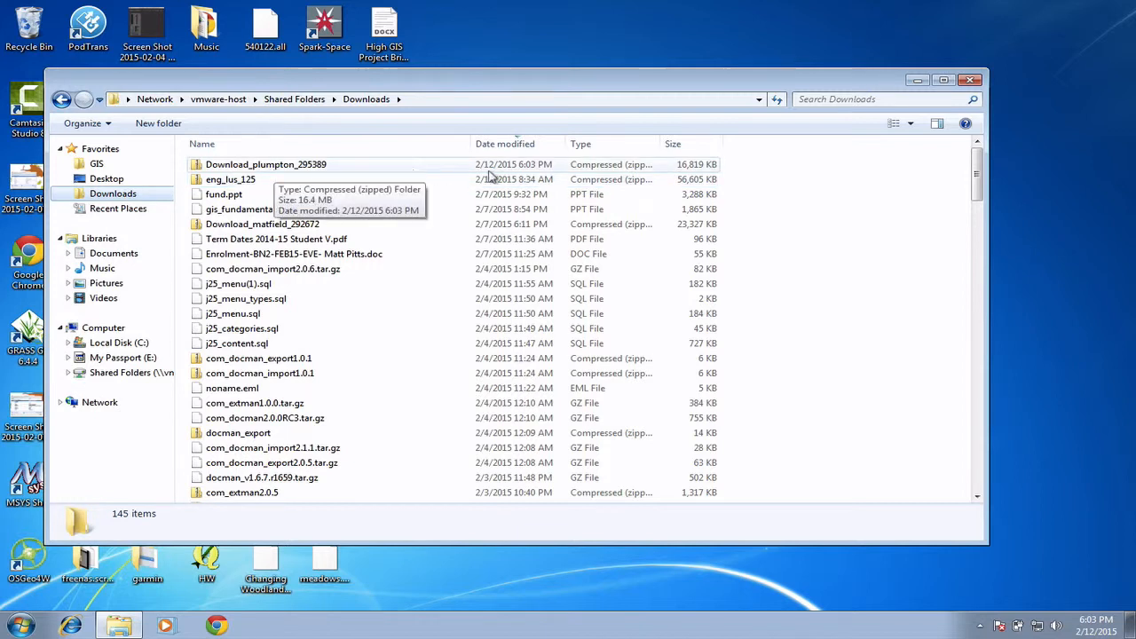
mouse_move(421, 187)
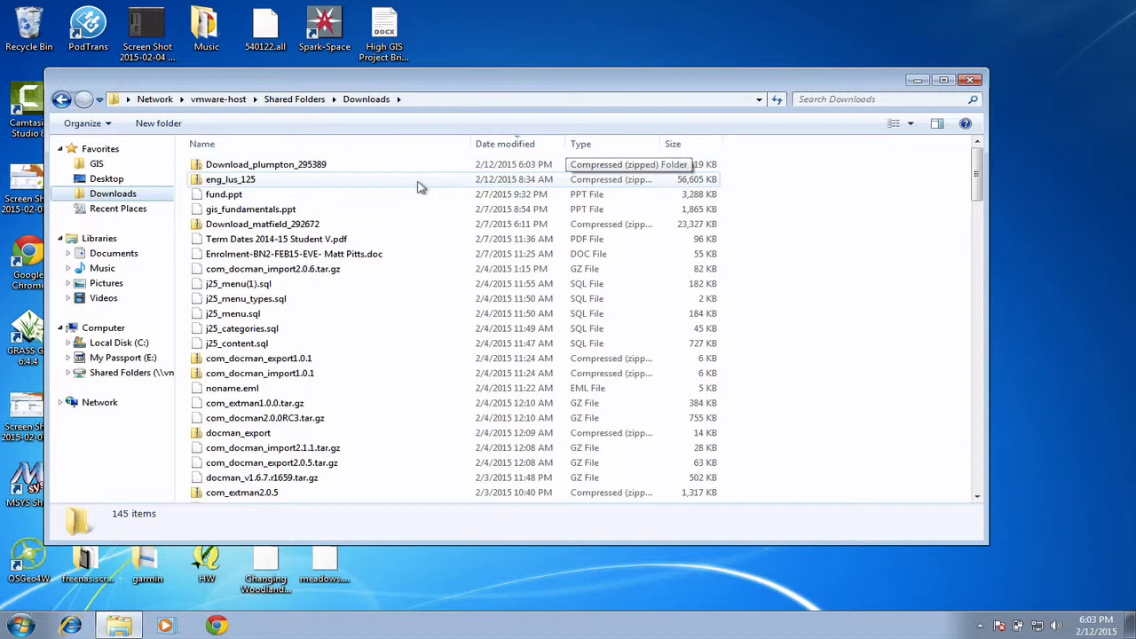
mouse_move(346, 167)
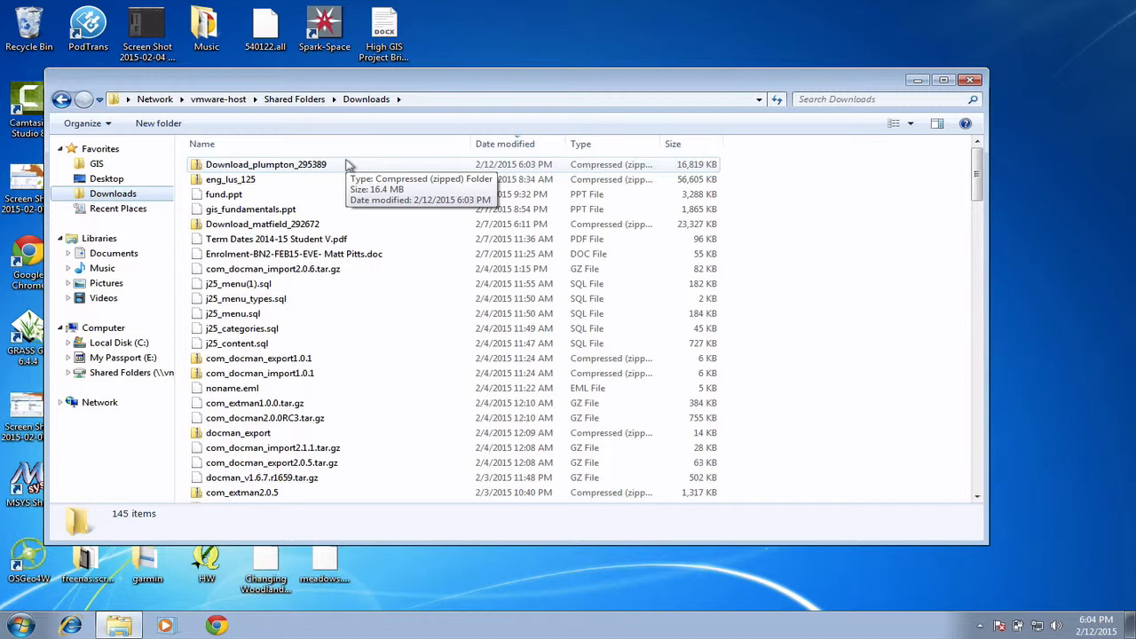
mouse_move(322, 169)
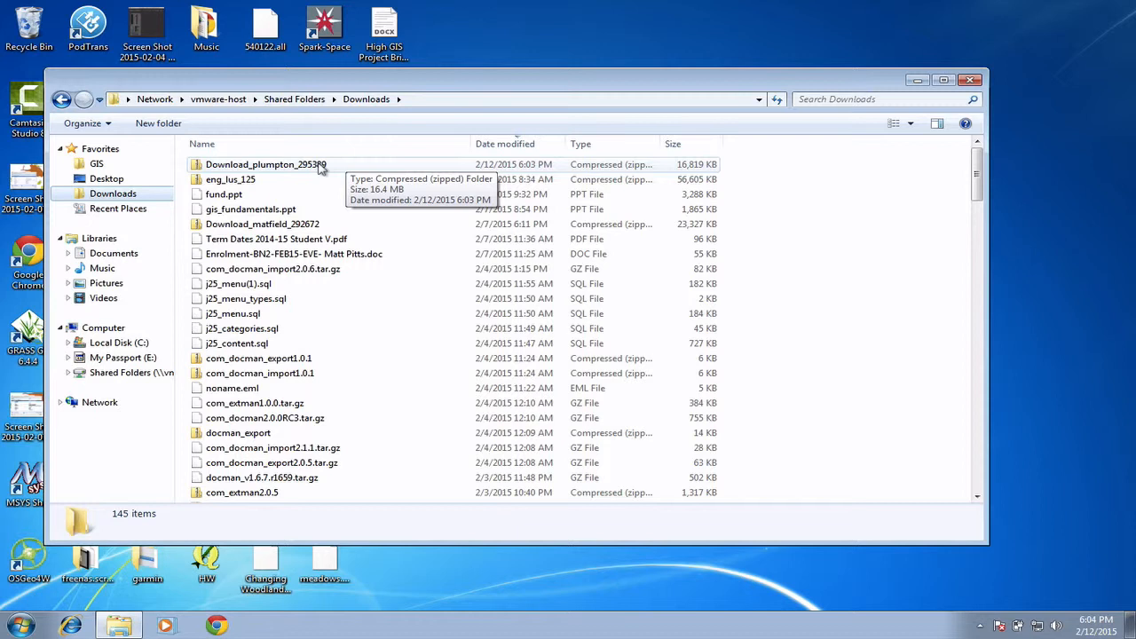
click(264, 164)
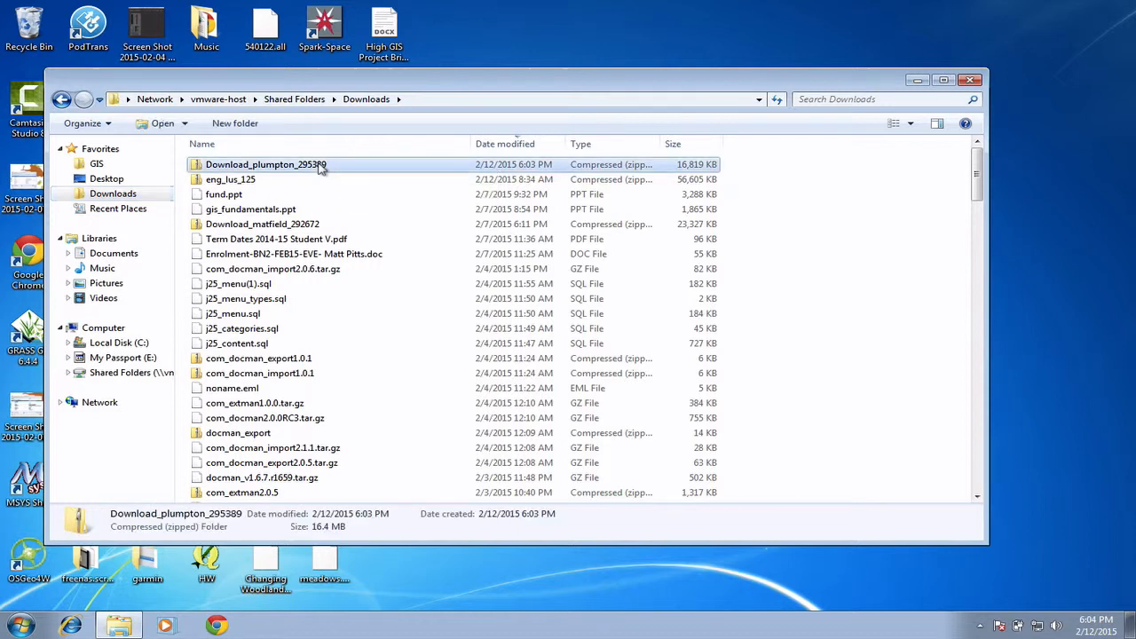
Extract Download_plumpton_295389 to its default same-named folder in Downloads.
right_click(266, 165)
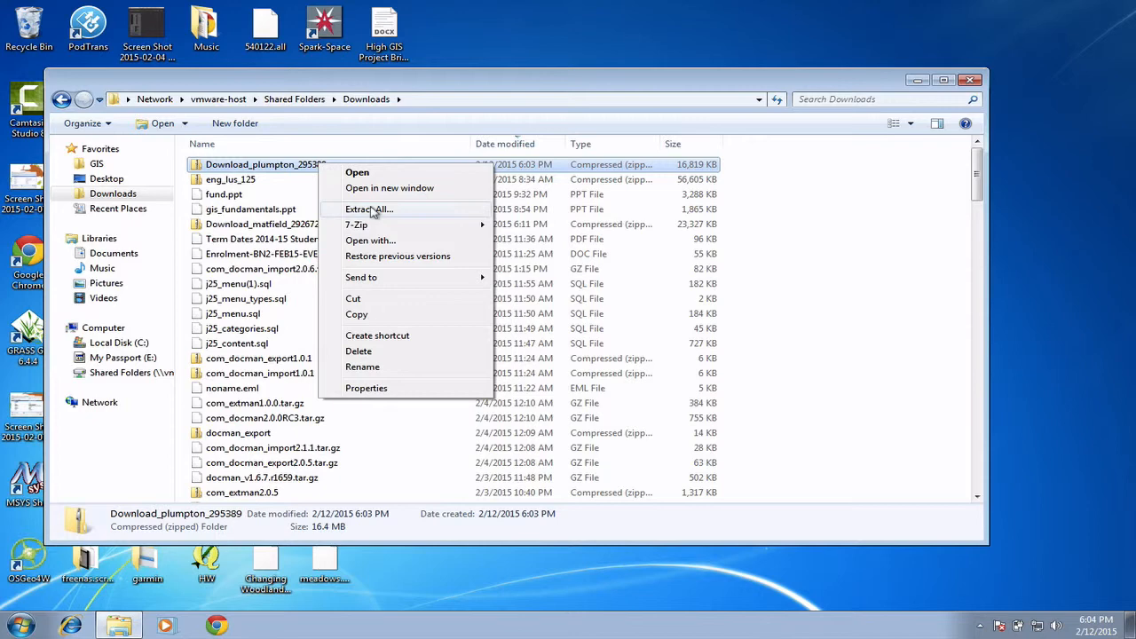
click(368, 208)
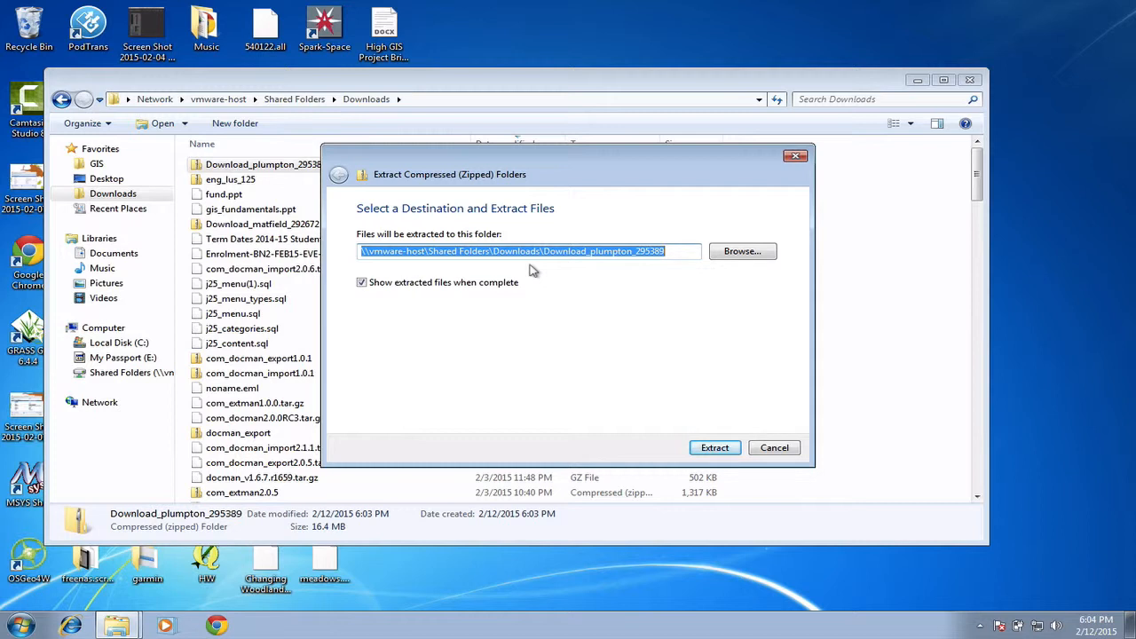
mouse_move(742, 251)
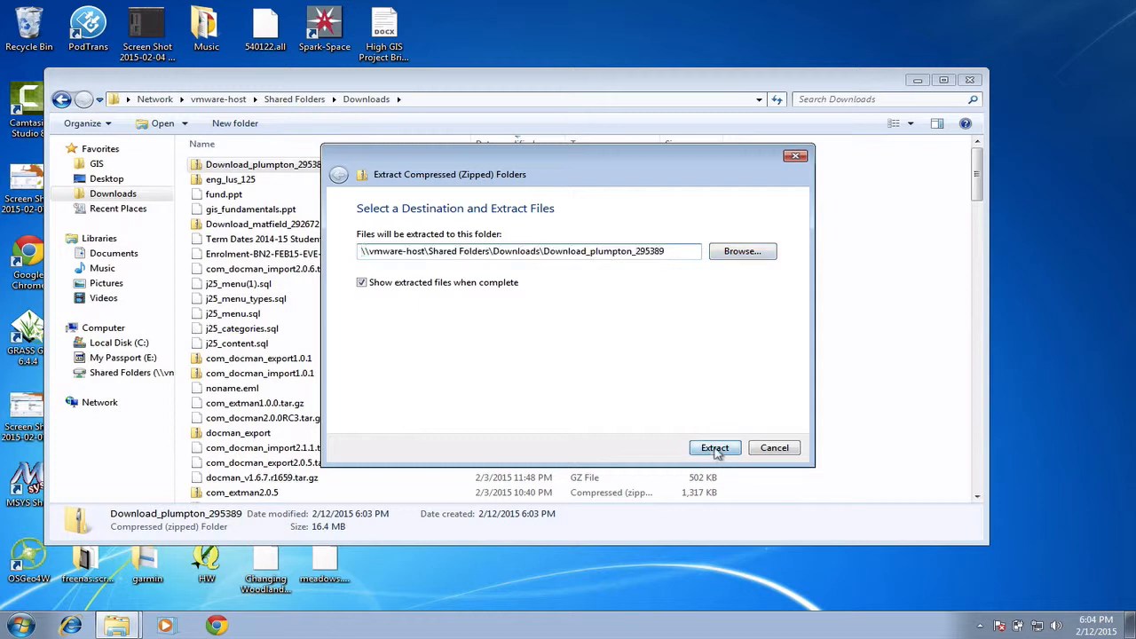
click(714, 447)
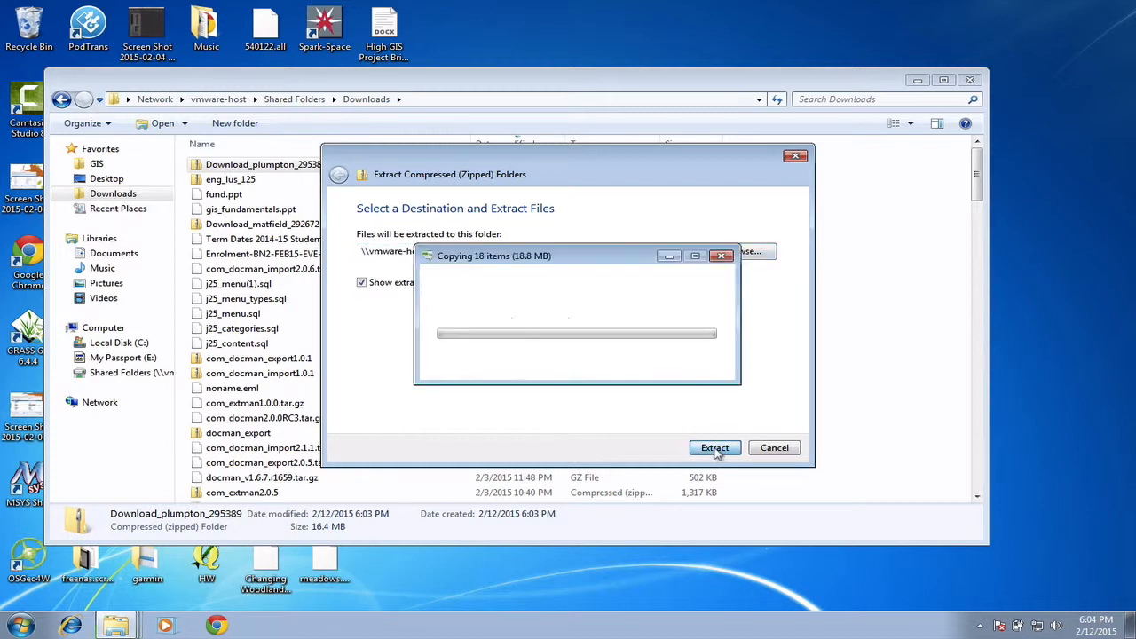
Finish extraction and open Download_plumpton_295389, showing raster-10k, raster-25k and two text files.
click(715, 448)
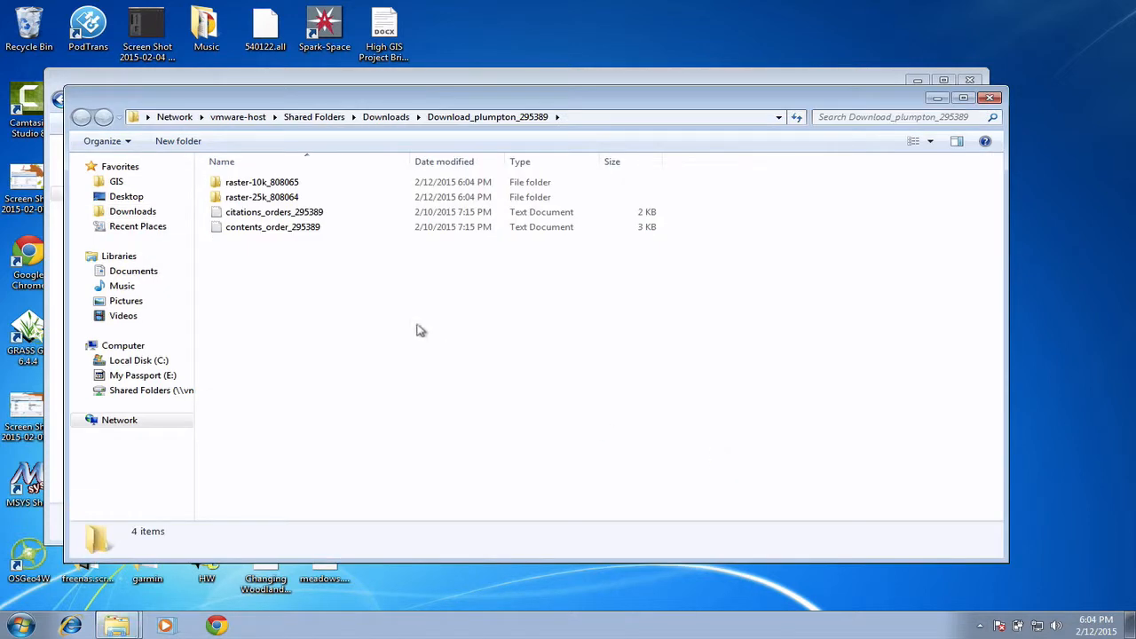
mouse_move(262, 196)
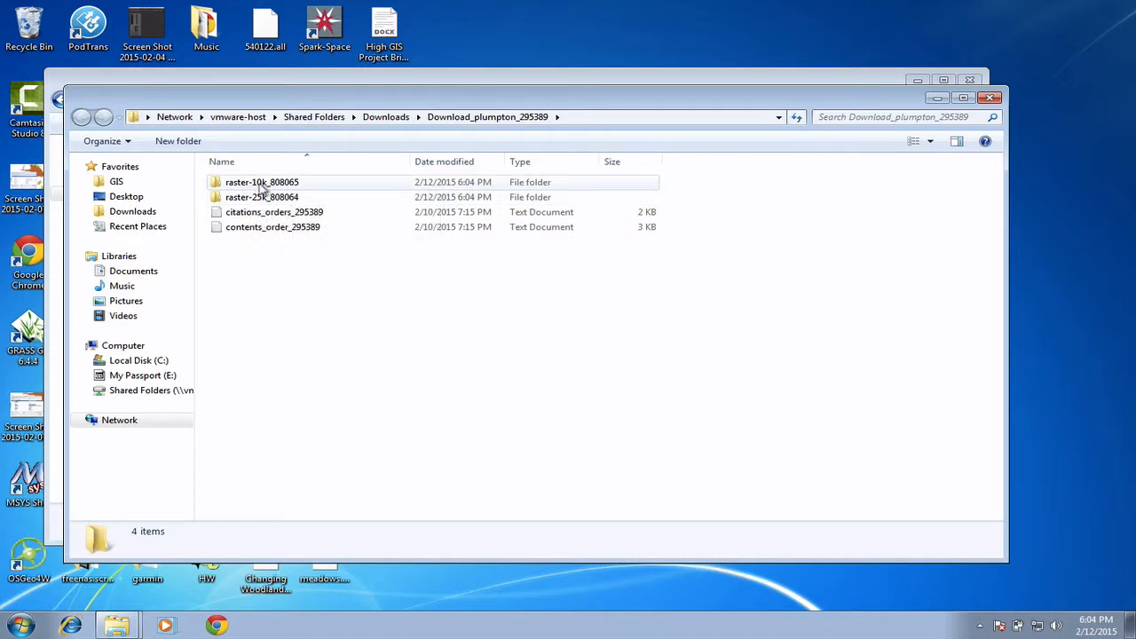
mouse_move(262, 197)
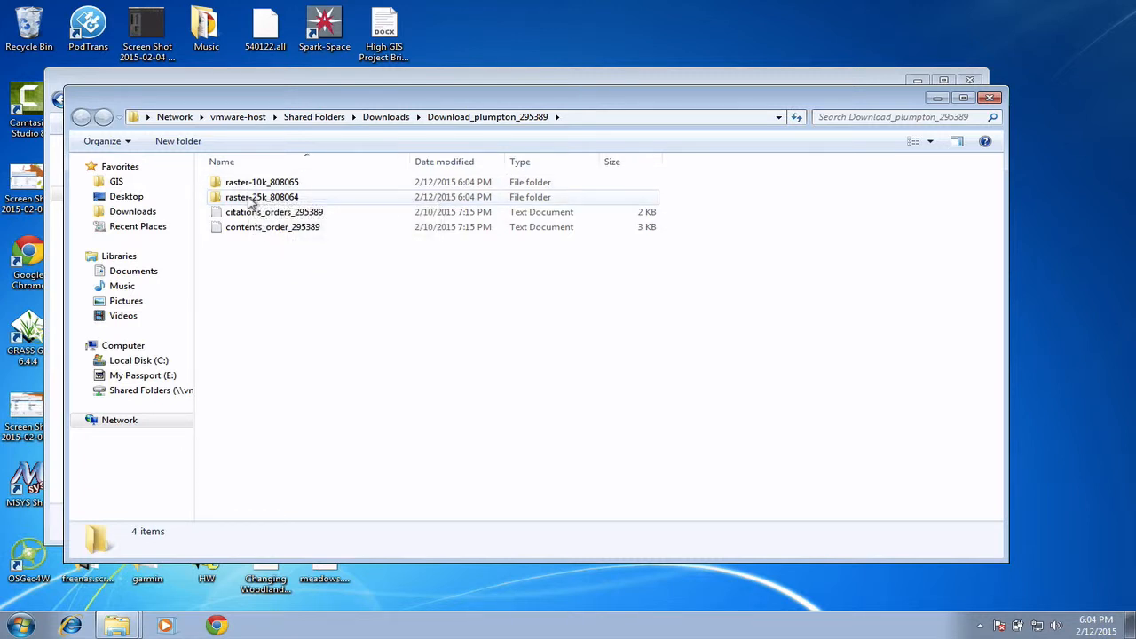
mouse_move(253, 197)
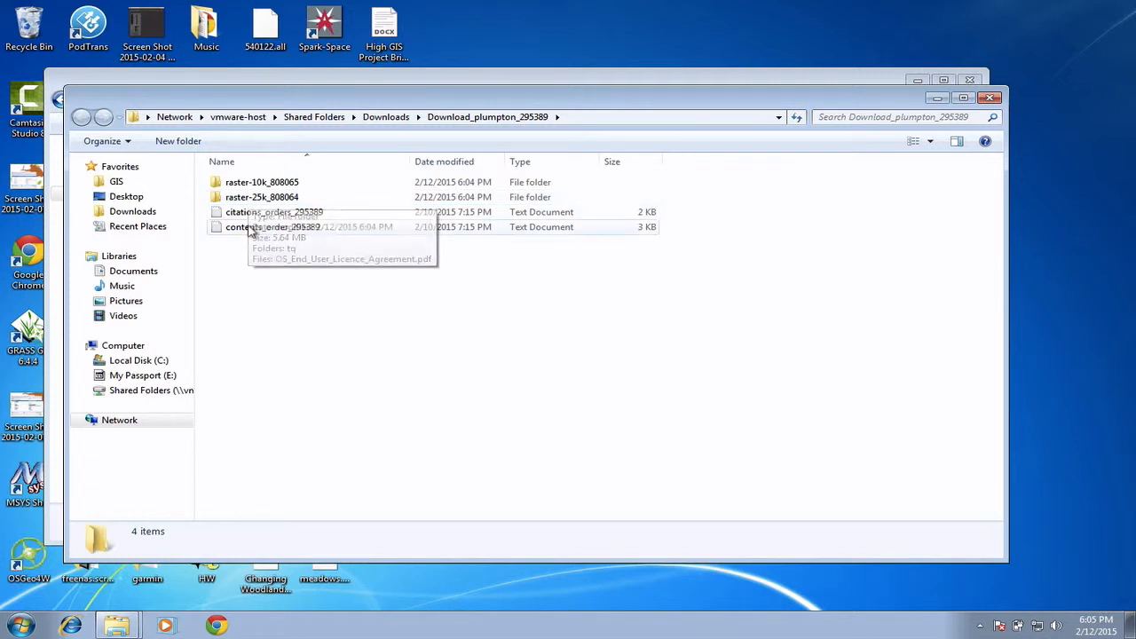
mouse_move(257, 226)
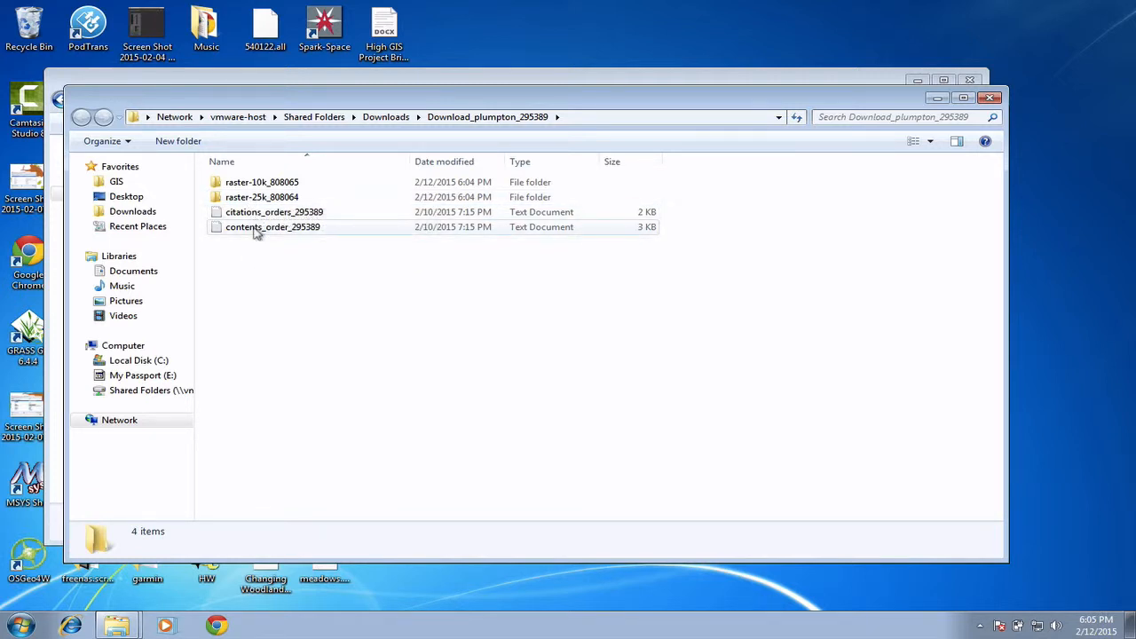
mouse_move(272, 226)
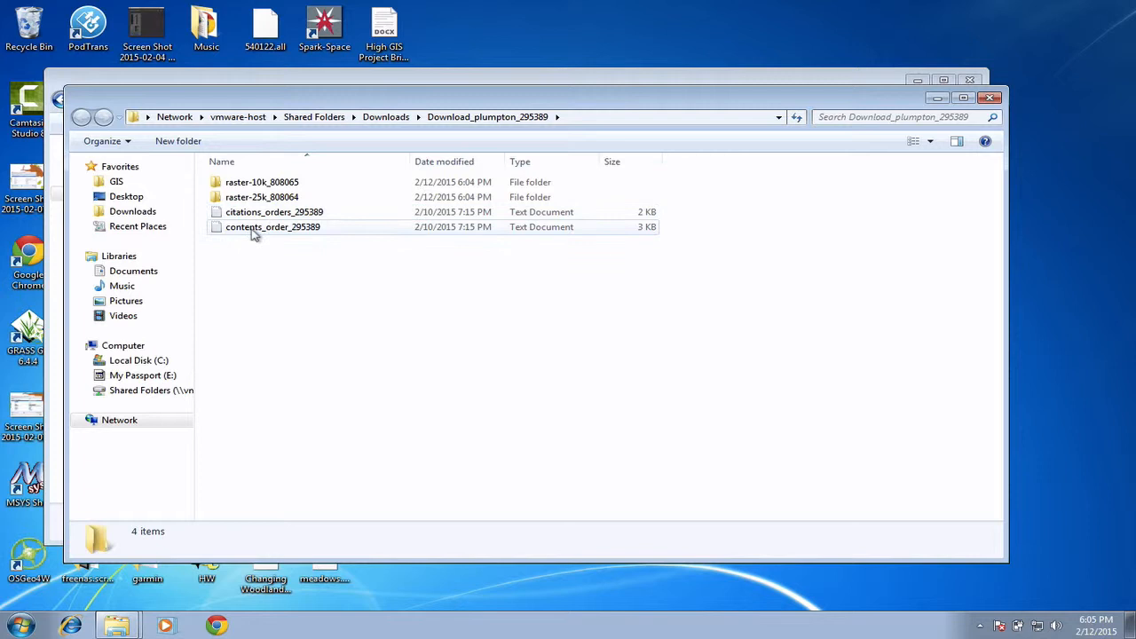
mouse_move(262, 211)
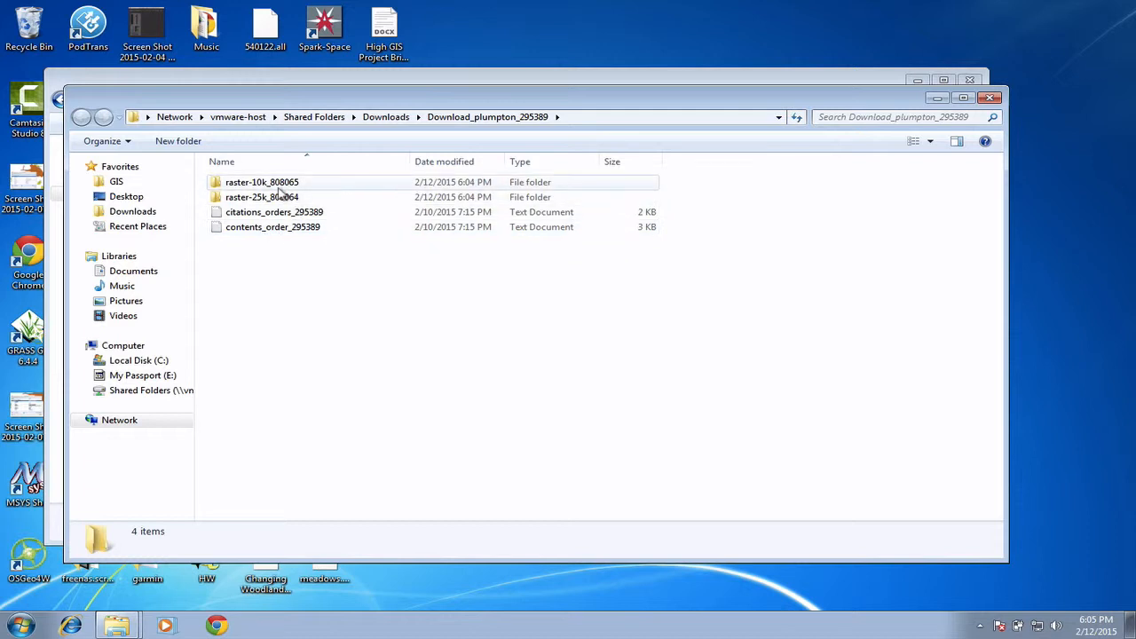
mouse_move(262, 197)
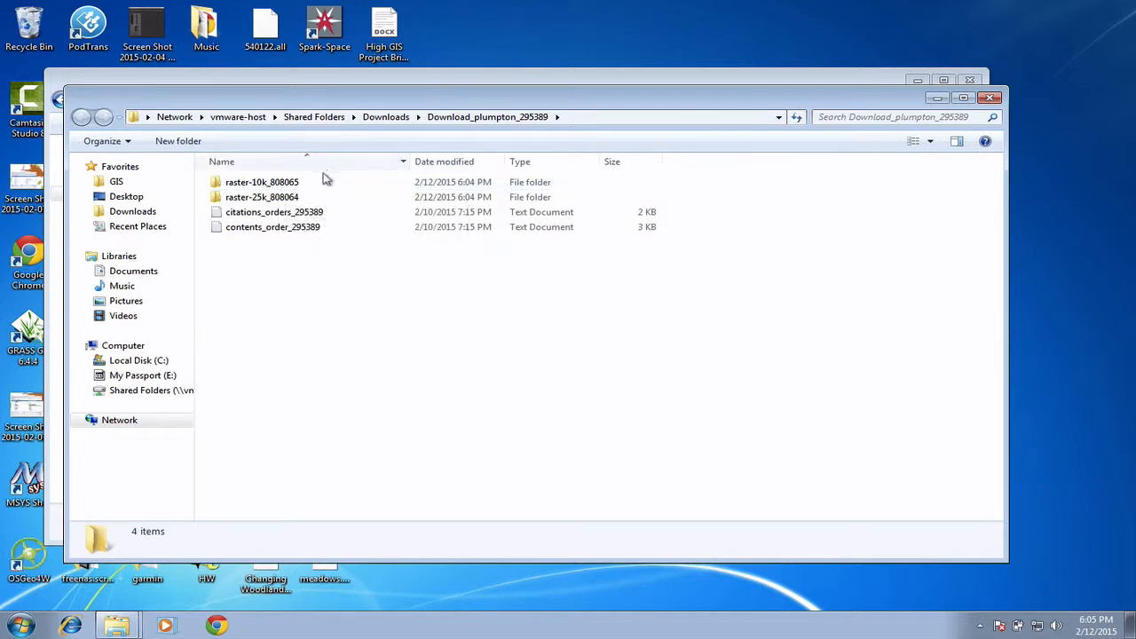
Create a new folder named 'Original Data' inside C:\QGIS.
click(139, 360)
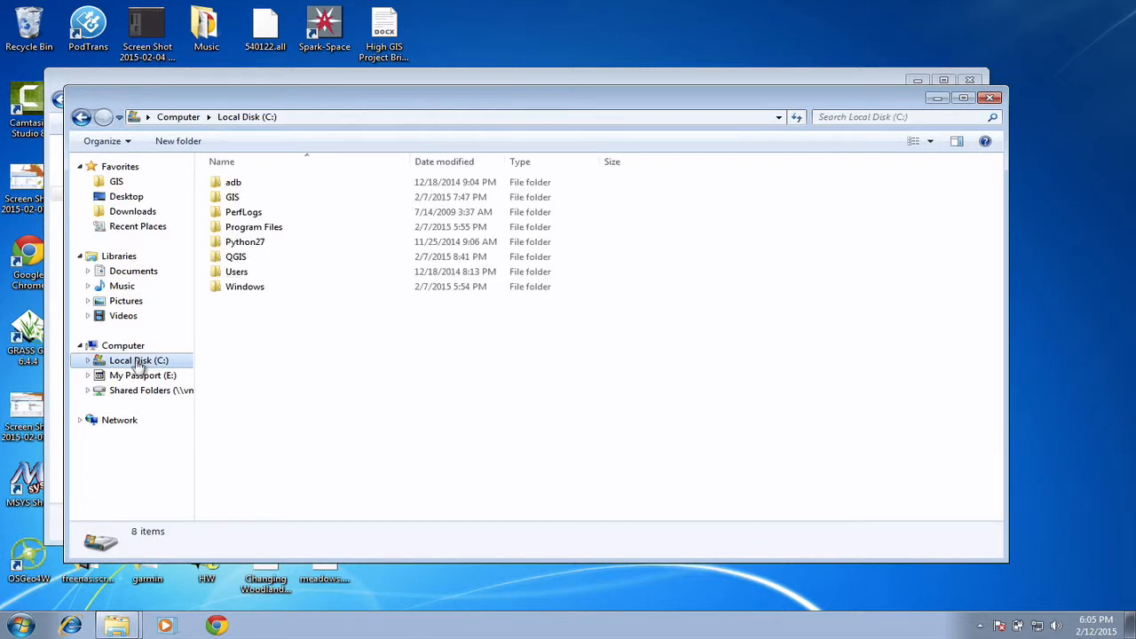
click(245, 242)
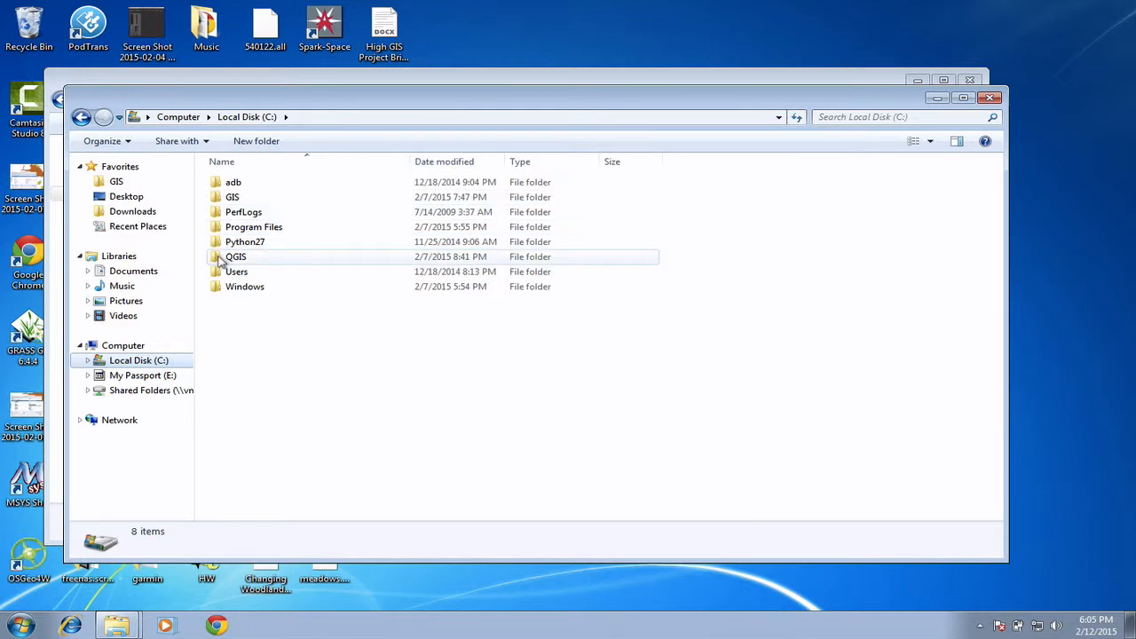
mouse_move(235, 257)
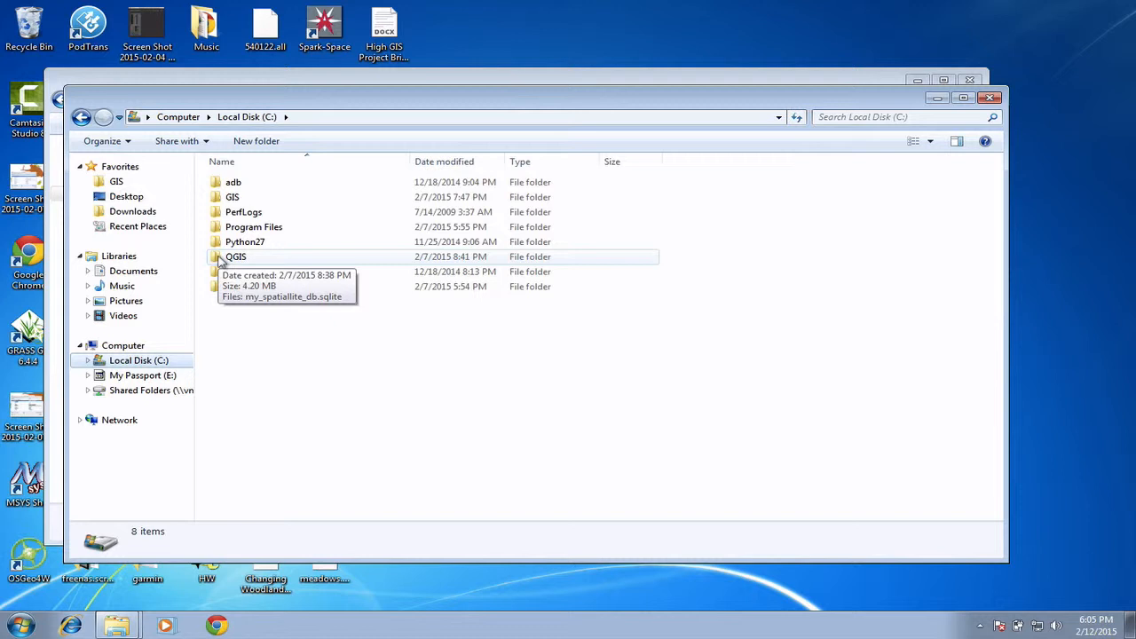
double_click(235, 256)
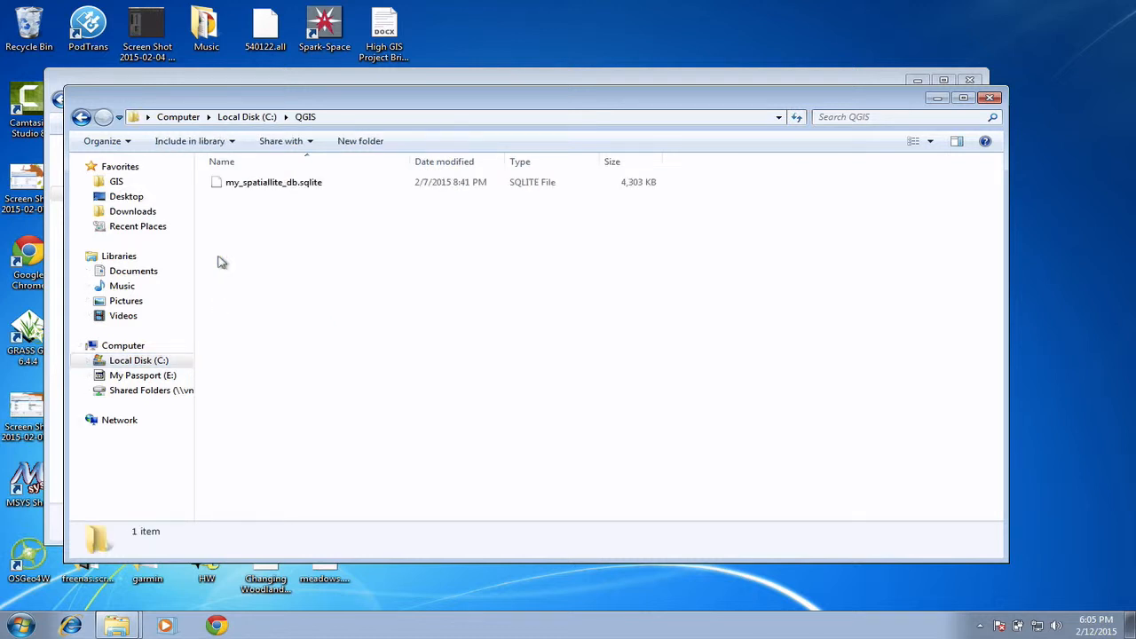
right_click(248, 253)
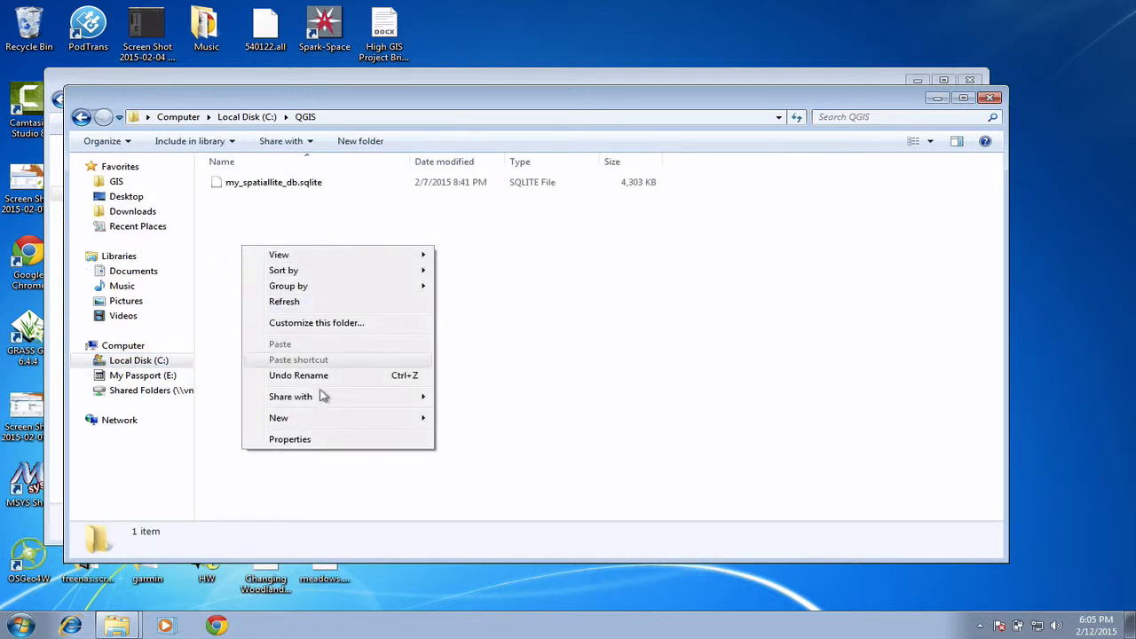
click(278, 417)
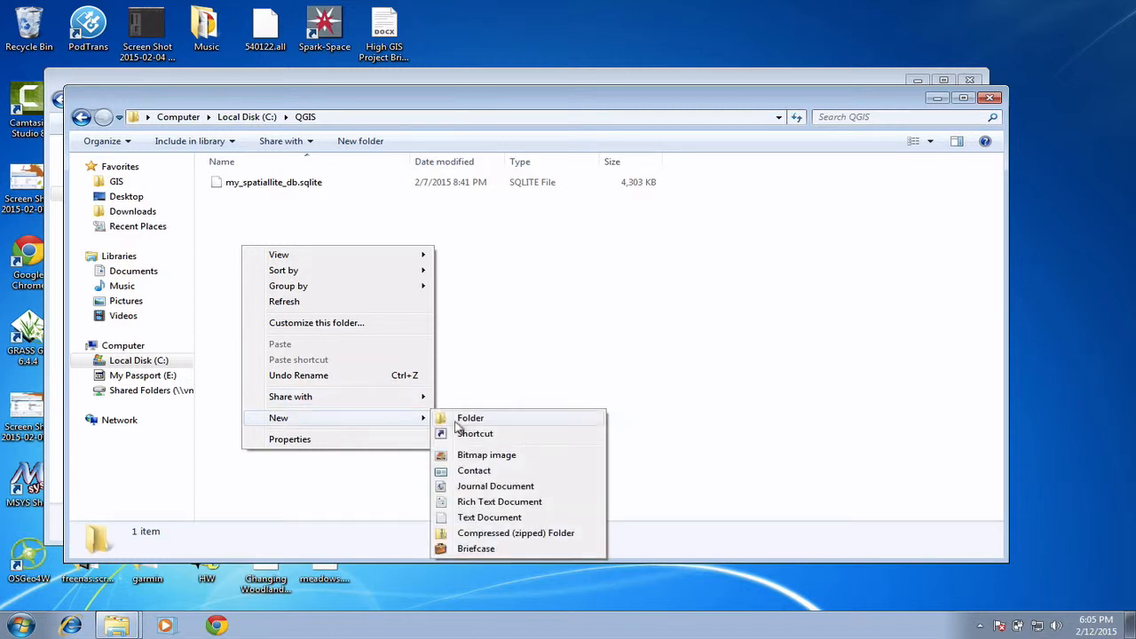
click(471, 418)
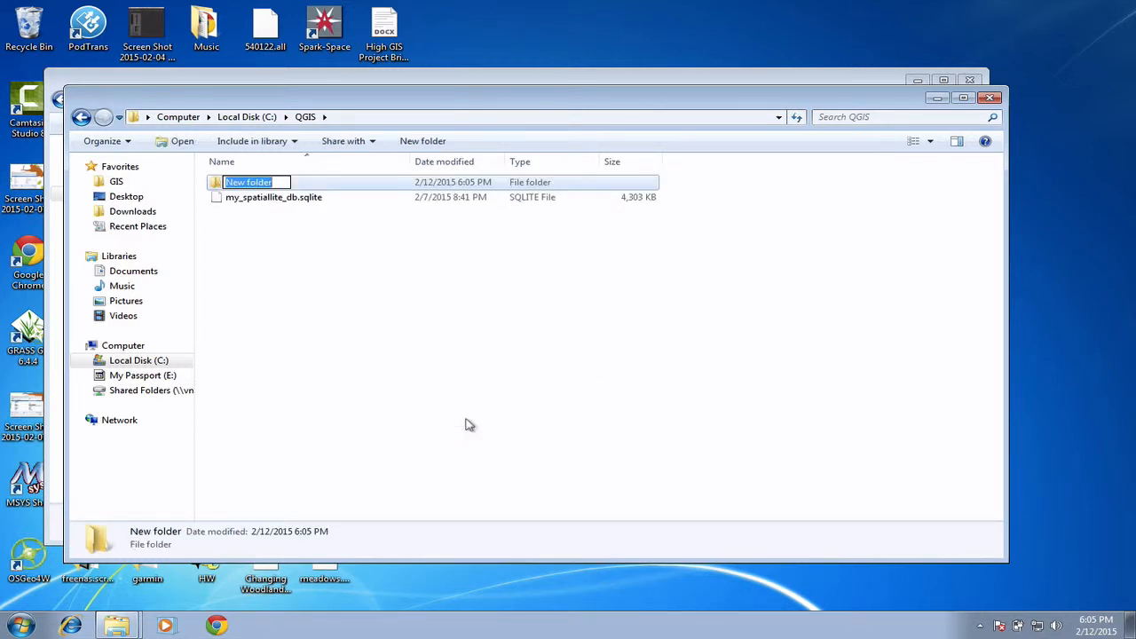
text(O)
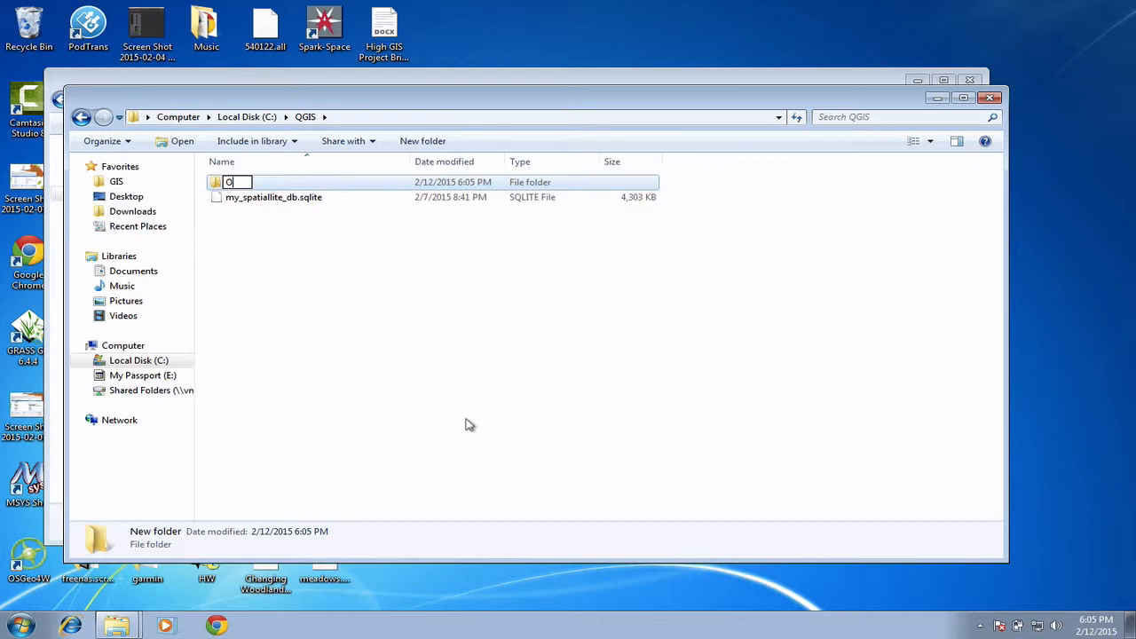
text(rigi)
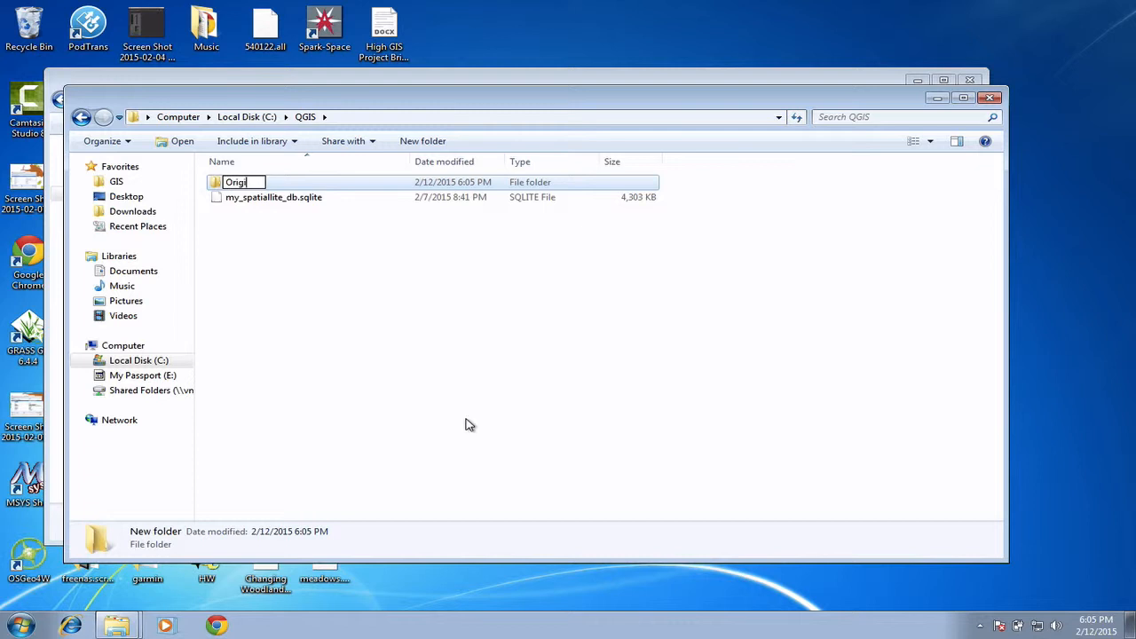
text(inal Data)
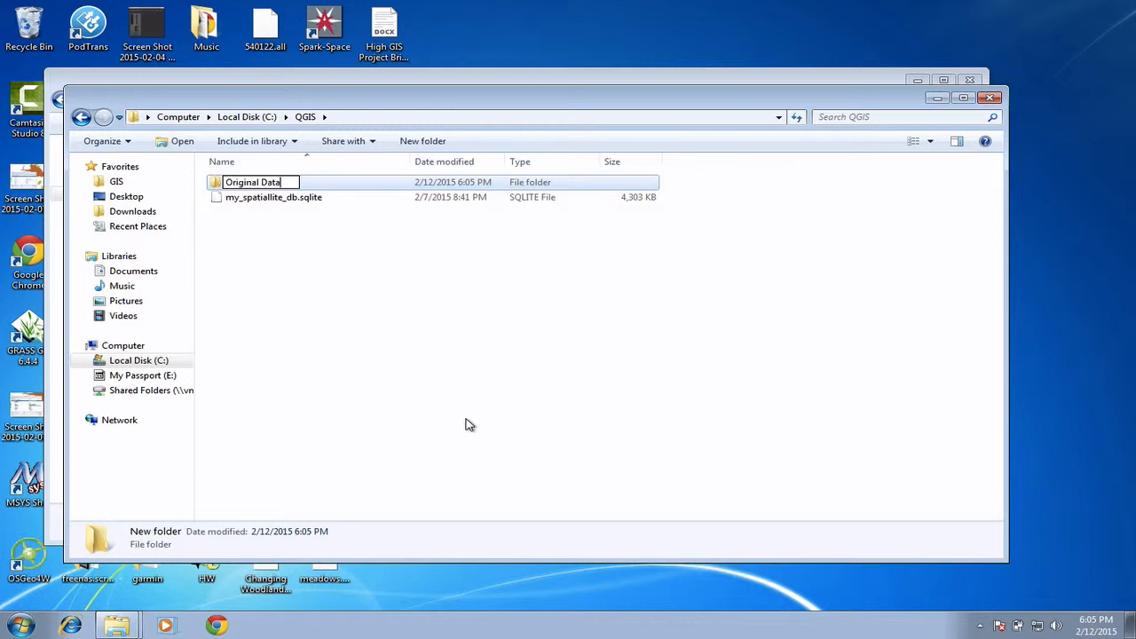
key(Return)
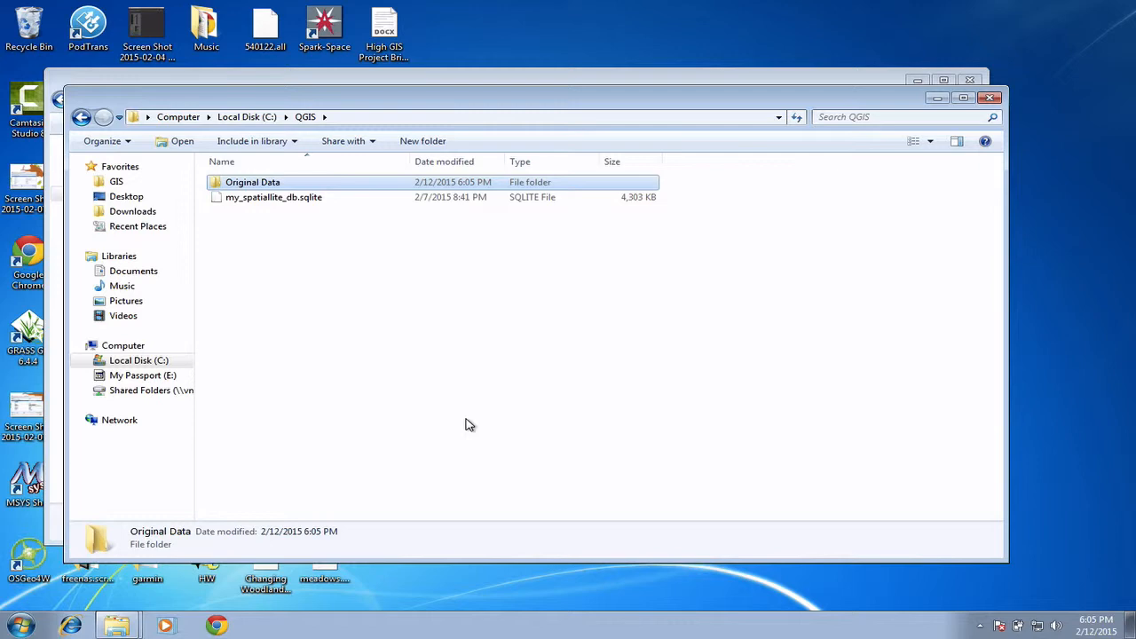
mouse_move(545, 105)
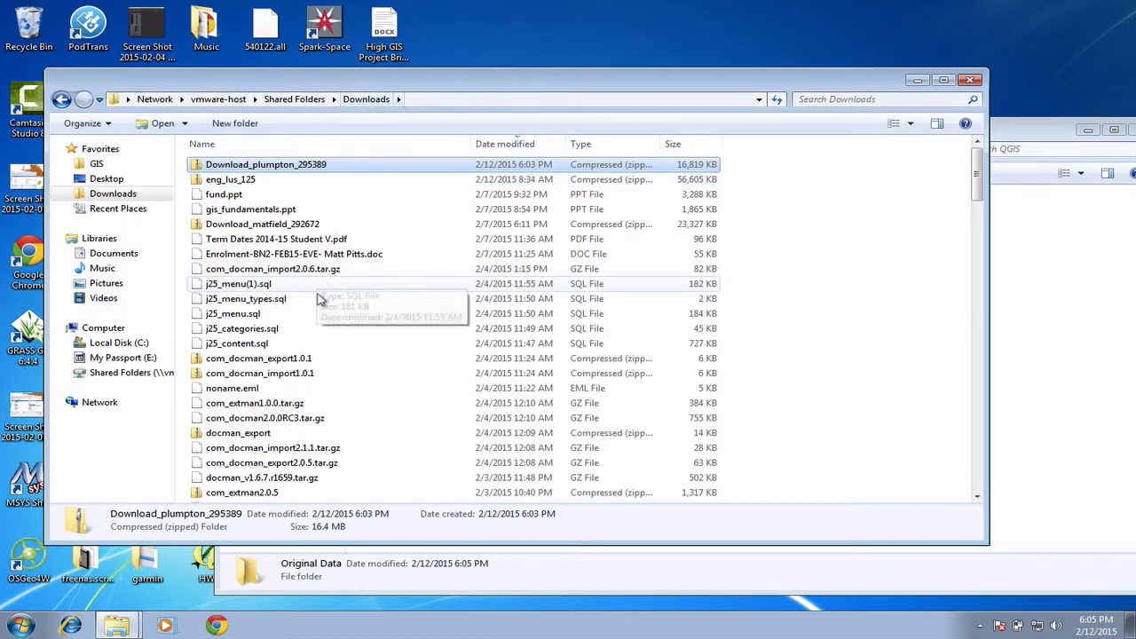
mouse_move(777, 151)
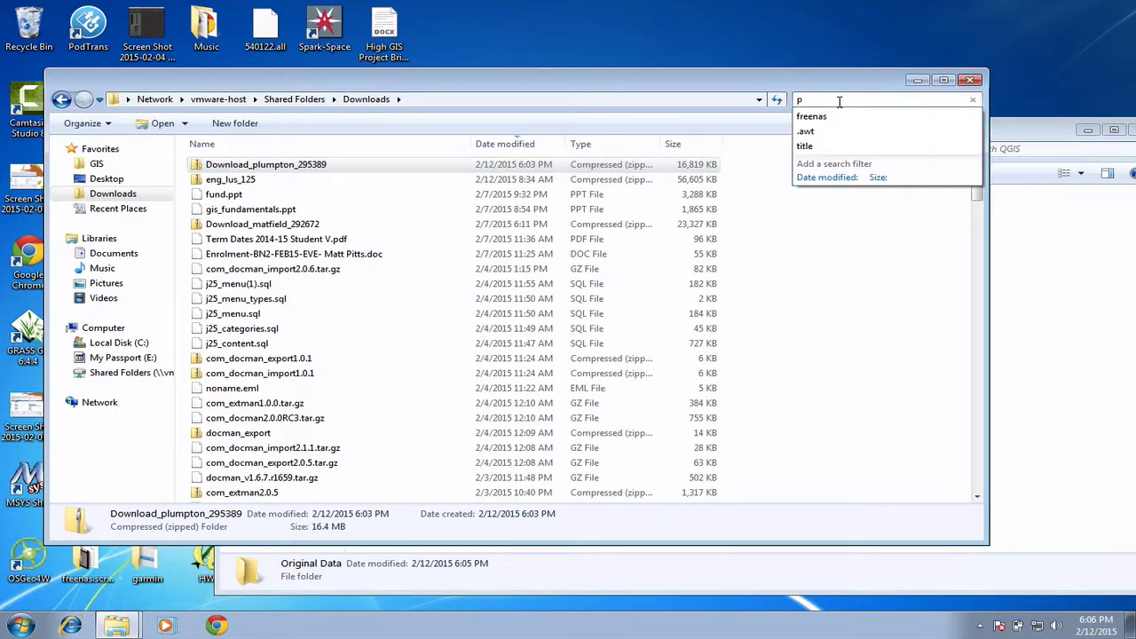
Search Downloads for 'plumpton' and open the newest Download_plumpton_295389 folder.
text(plumtop)
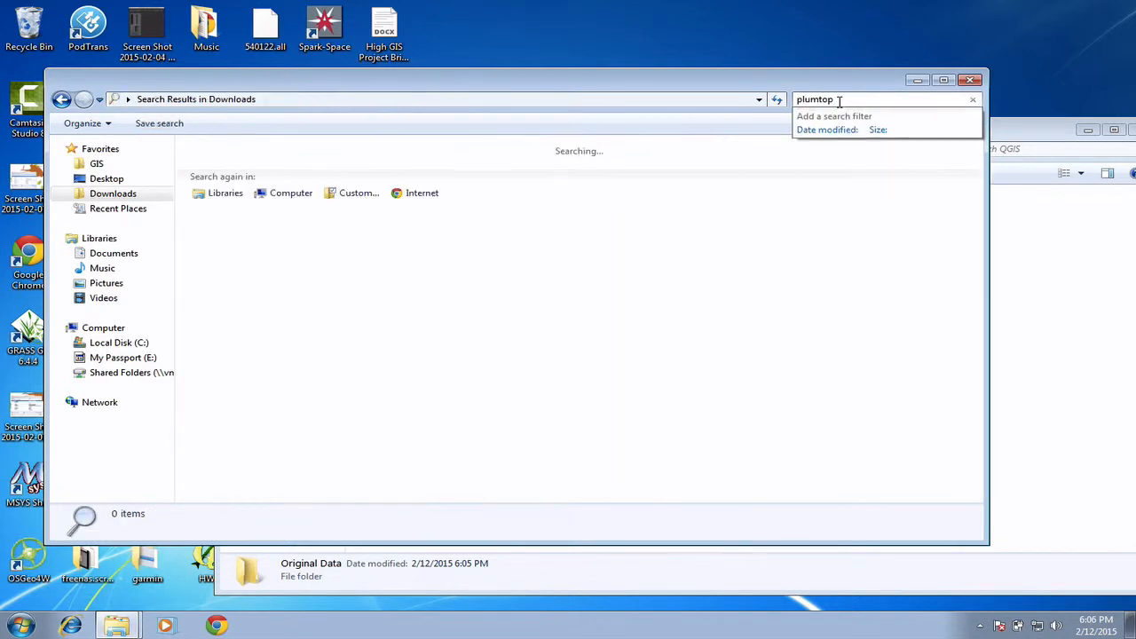
key(BackSpace)
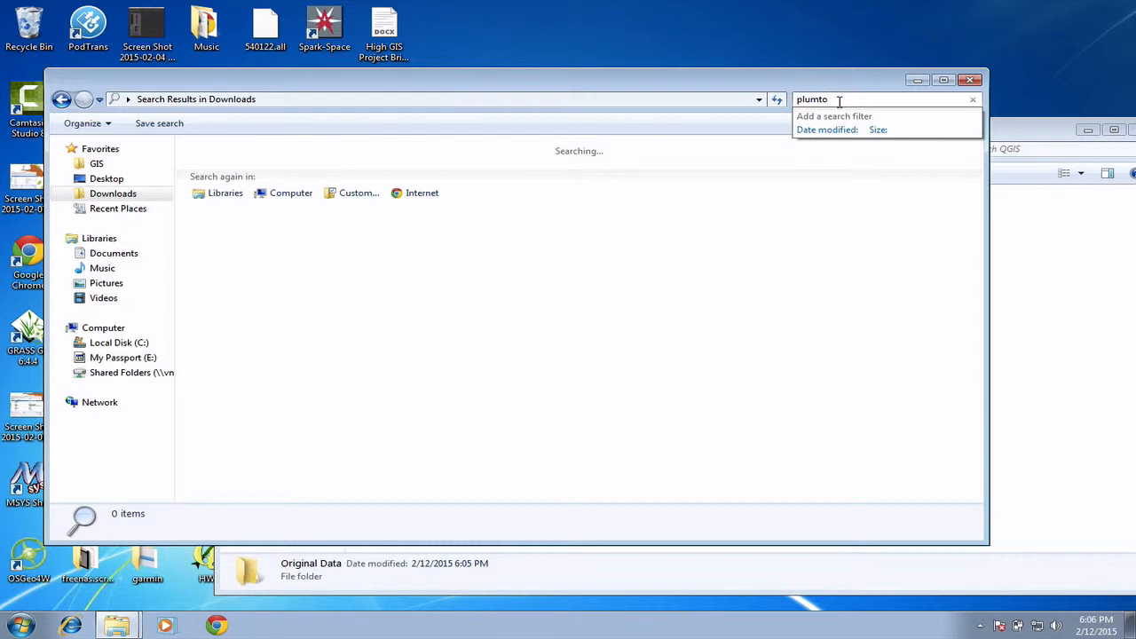
key(BackSpace)
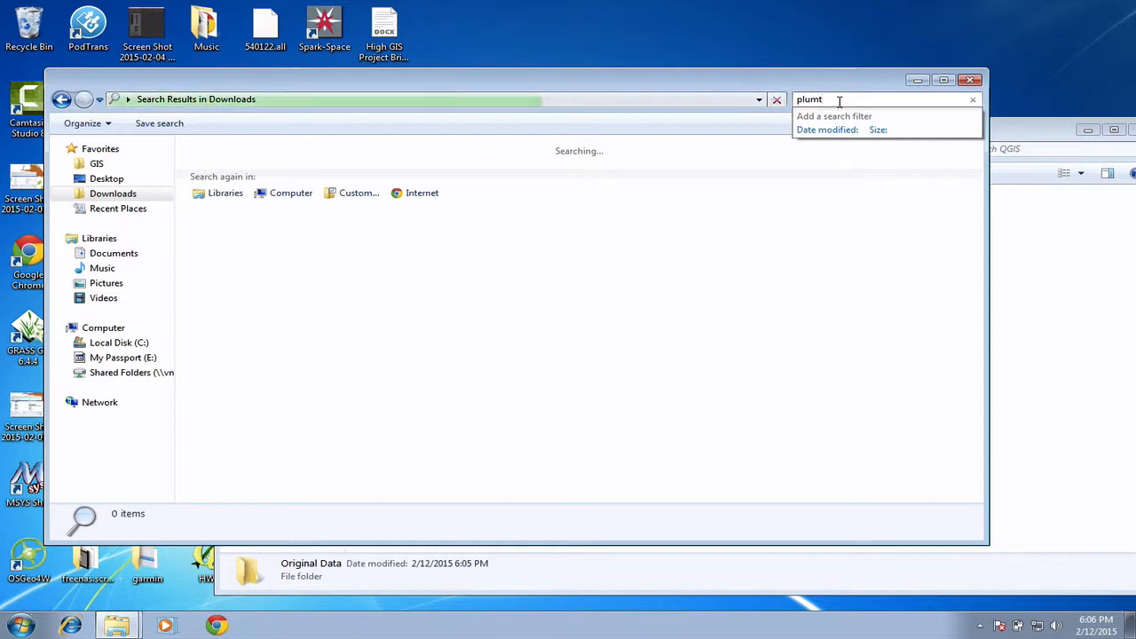
text(on)
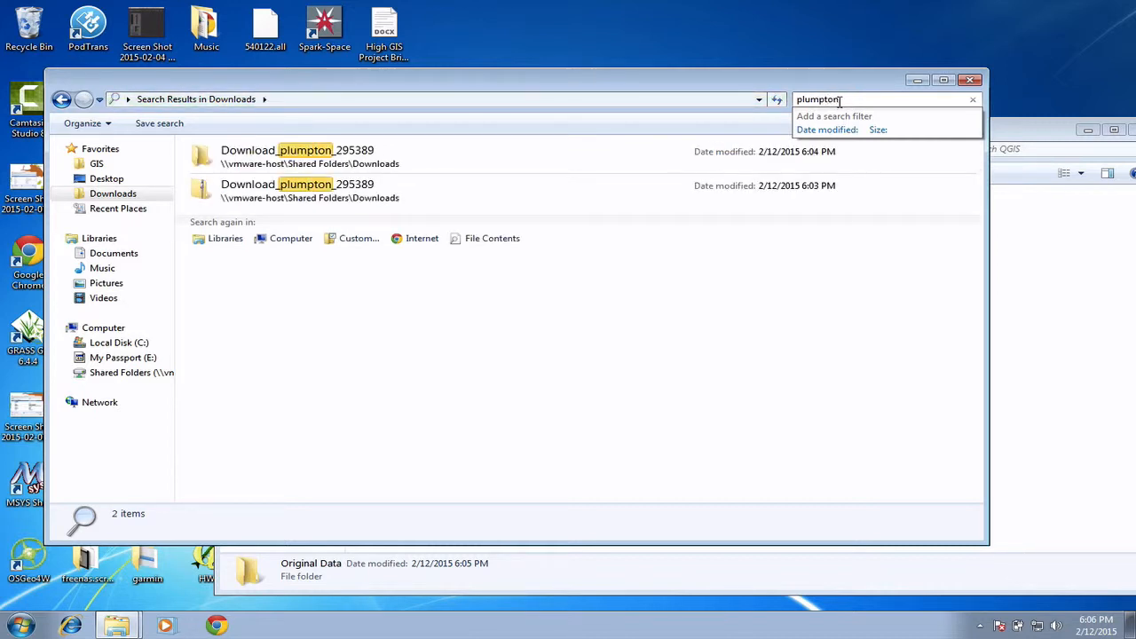
double_click(297, 156)
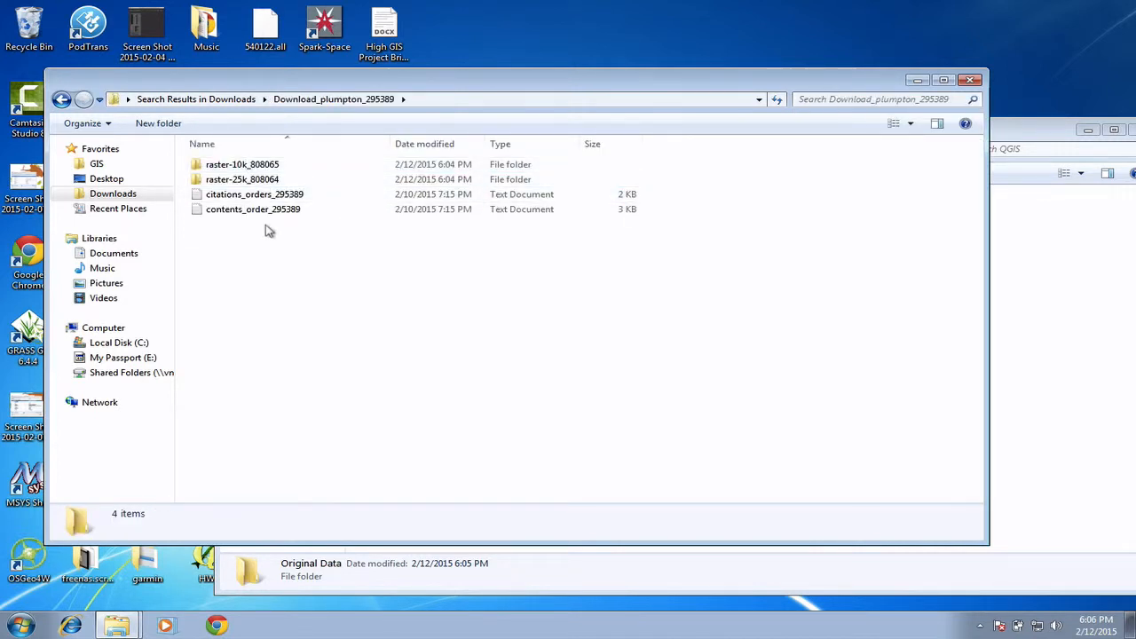
Cut all four downloaded items and paste them into C:\QGIS\Original Data.
key(ctrl+a)
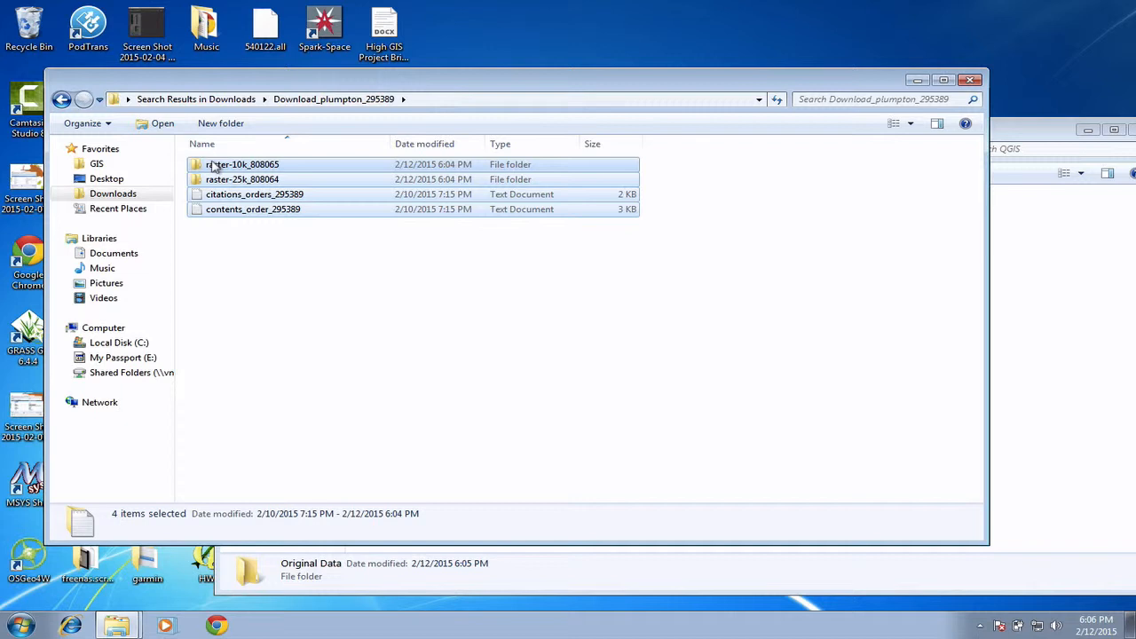
right_click(242, 179)
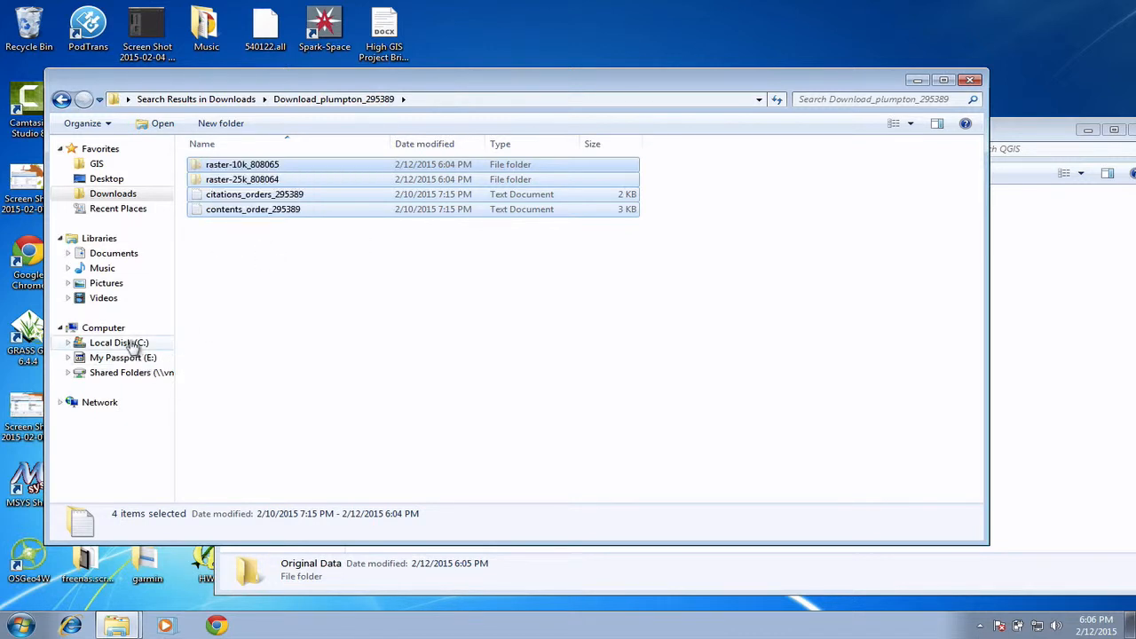
click(118, 343)
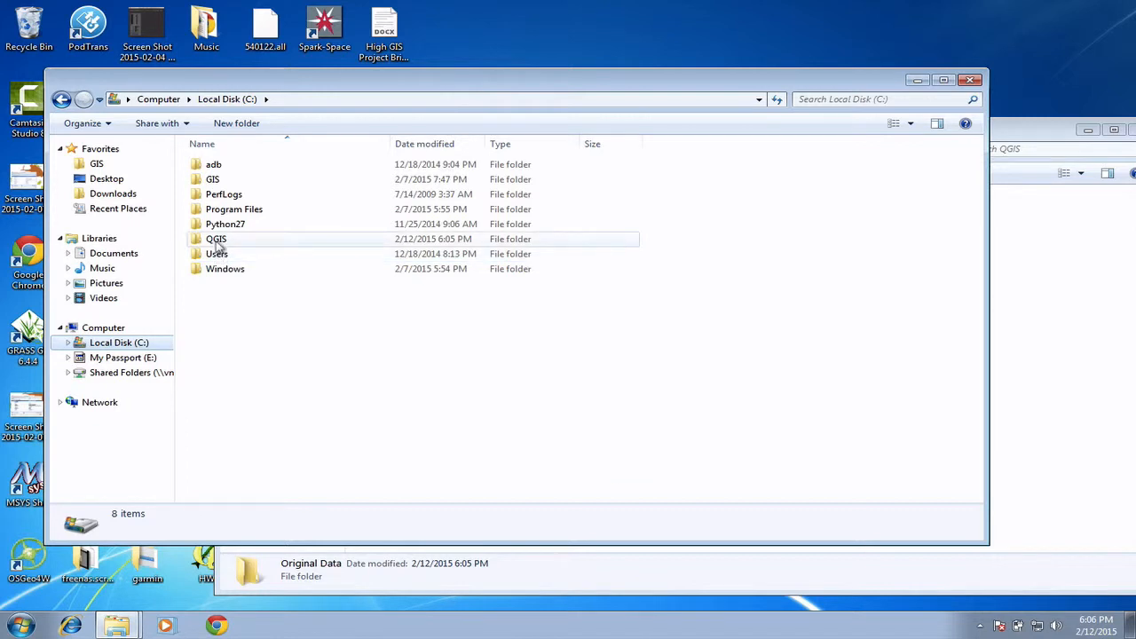
double_click(216, 239)
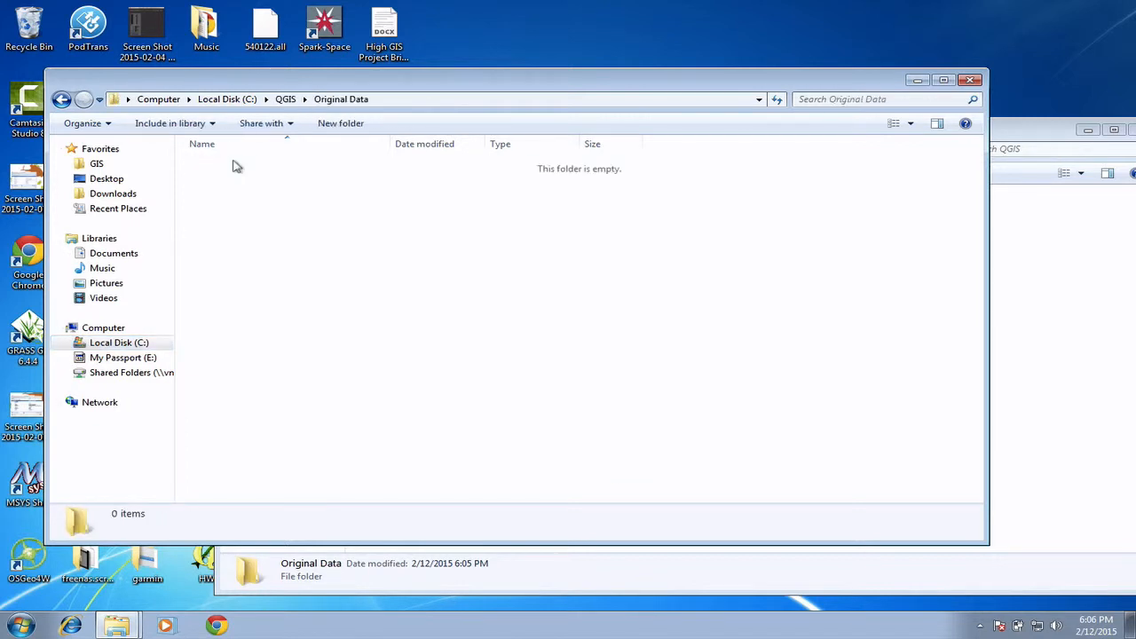
right_click(237, 165)
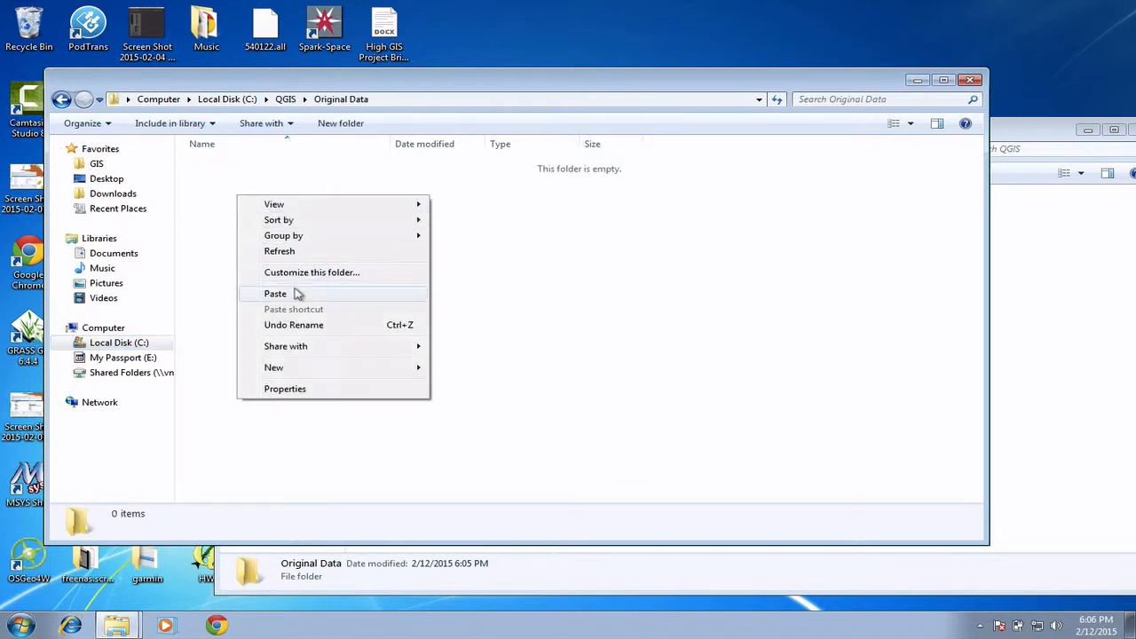
click(275, 293)
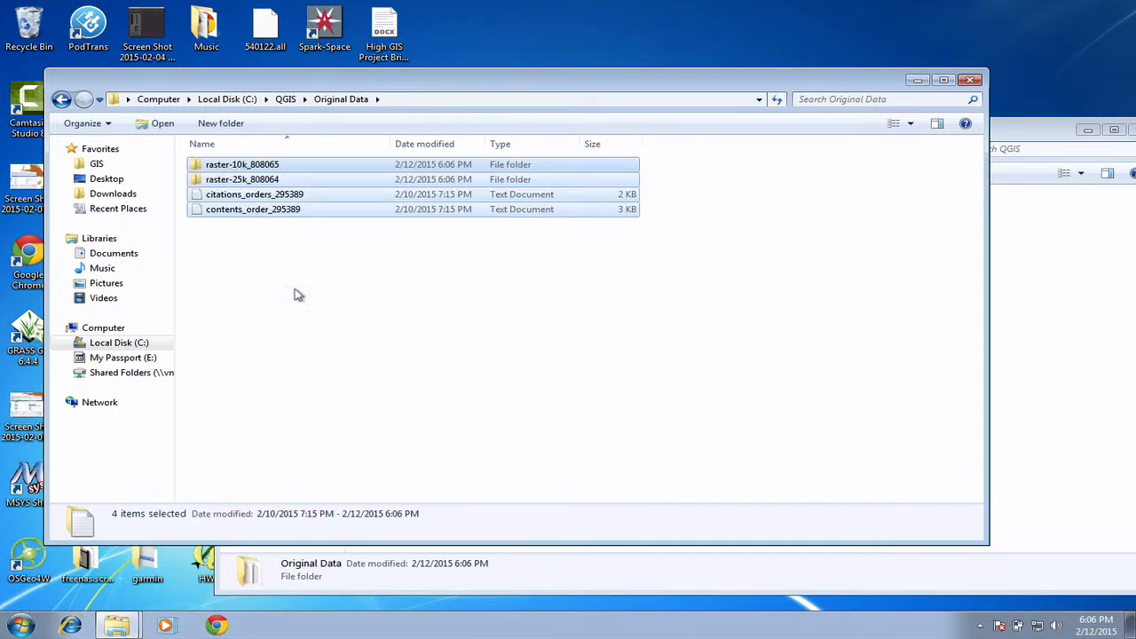
Create an 'OS Data' folder in Original Data and drag the four items into it.
right_click(297, 297)
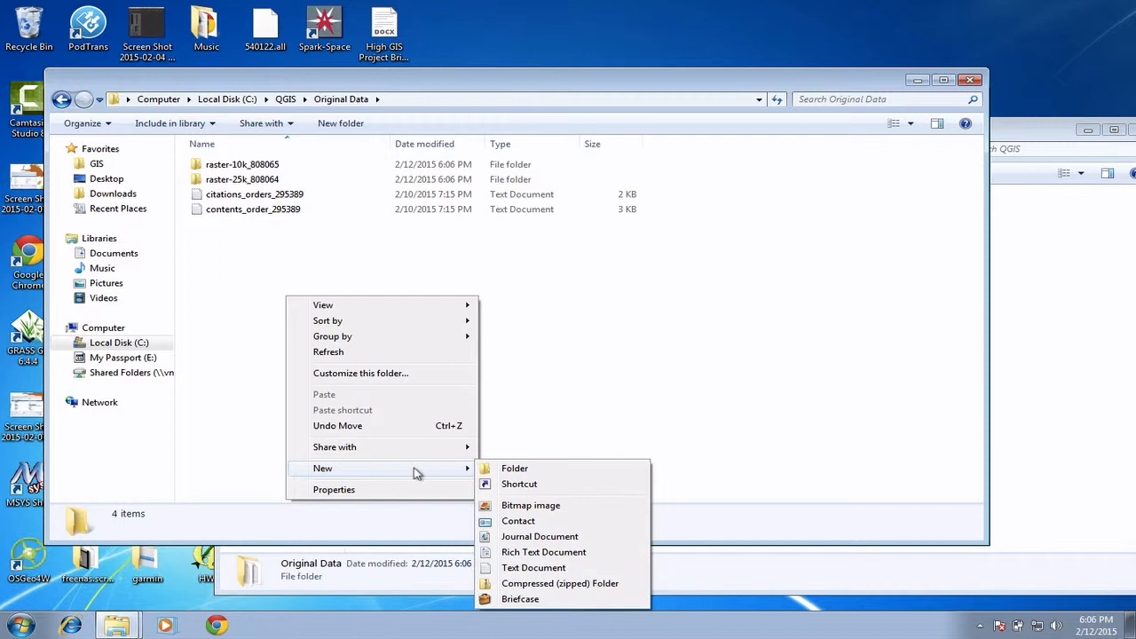
click(514, 467)
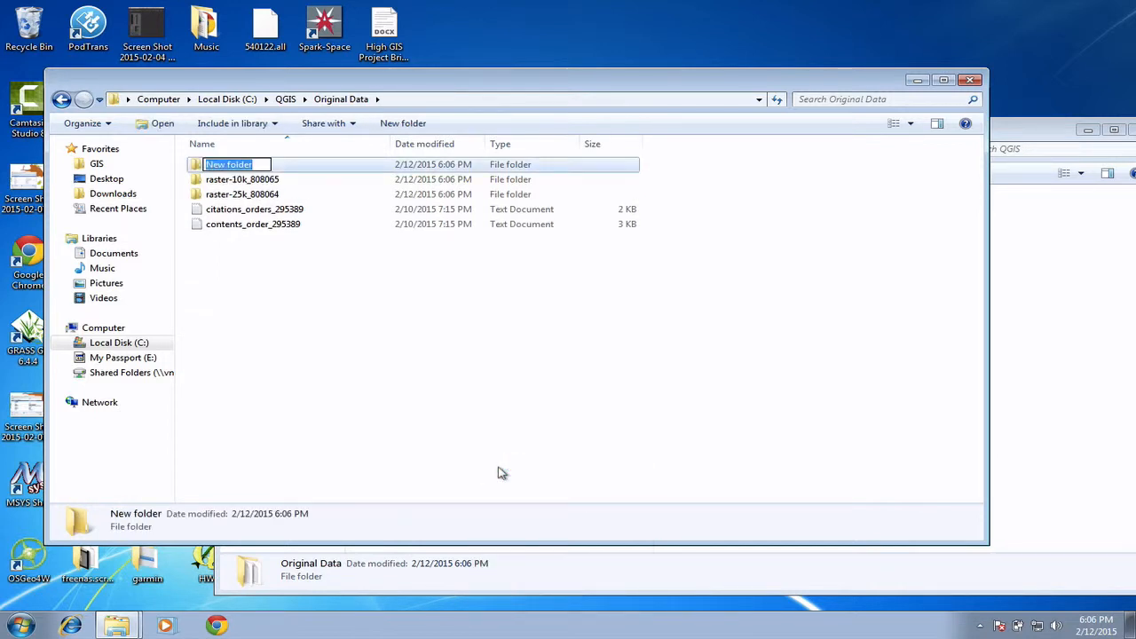
text(OS Data)
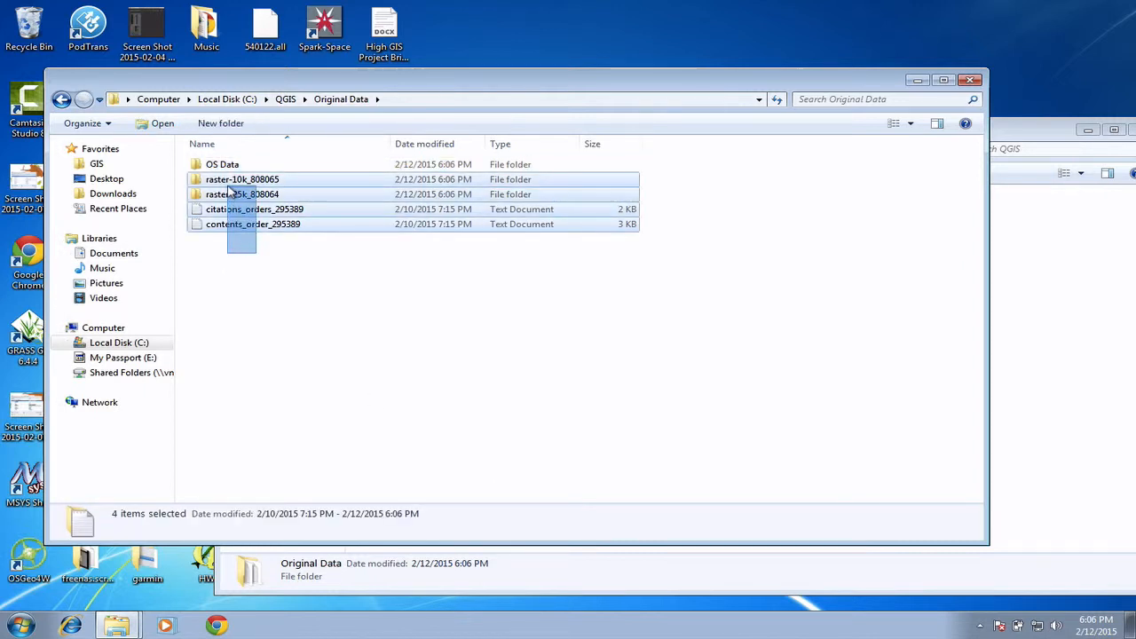
drag(241, 224, 222, 164)
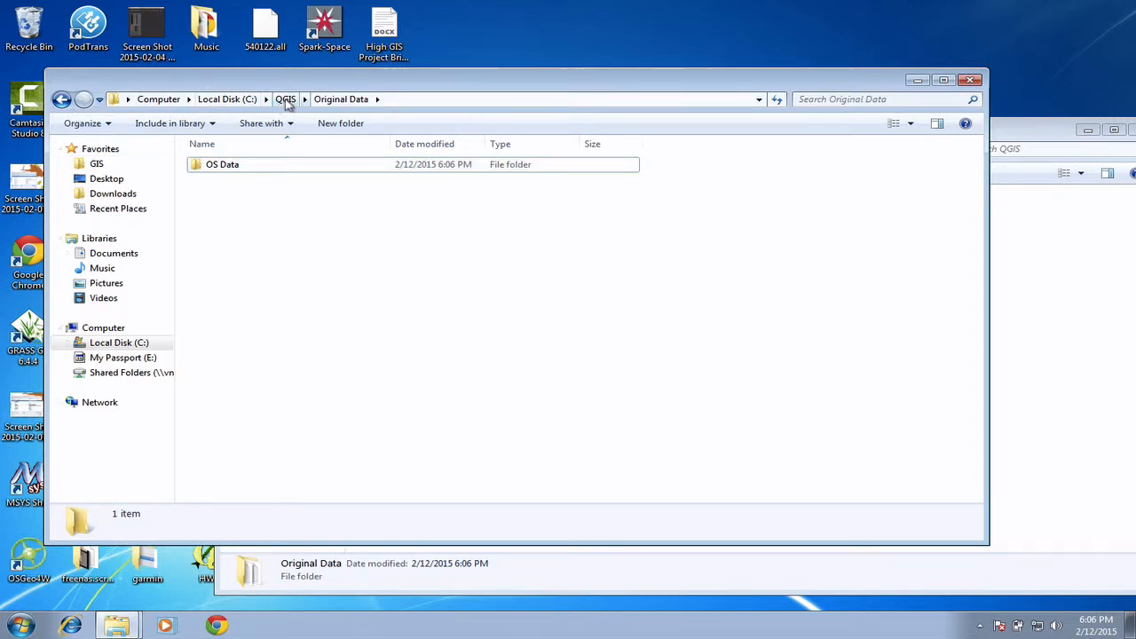
click(285, 99)
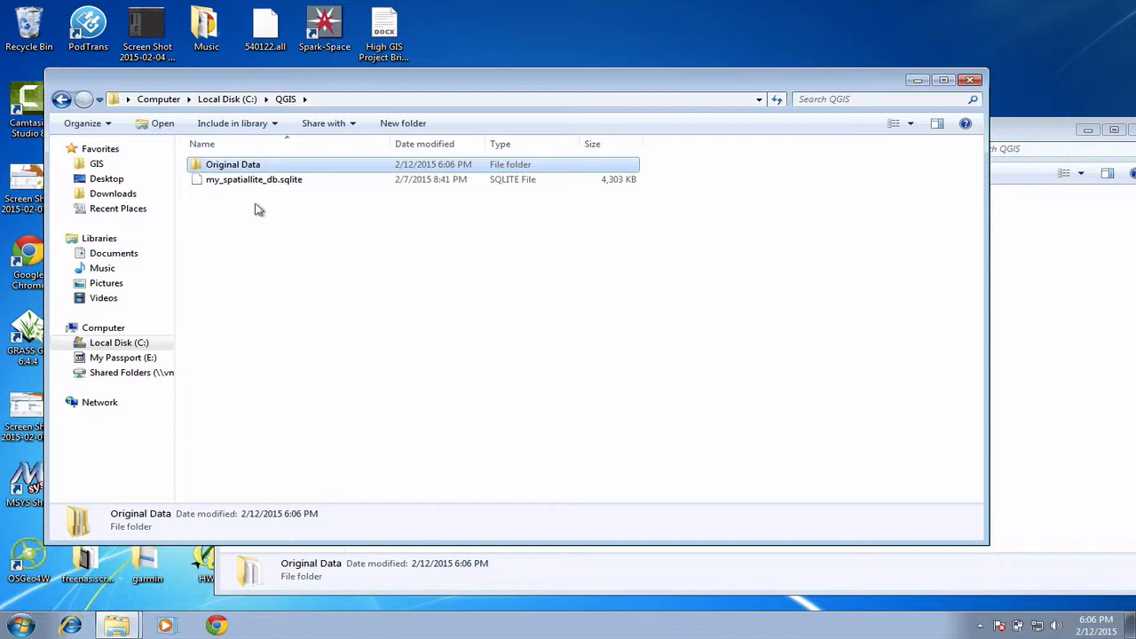
mouse_move(249, 212)
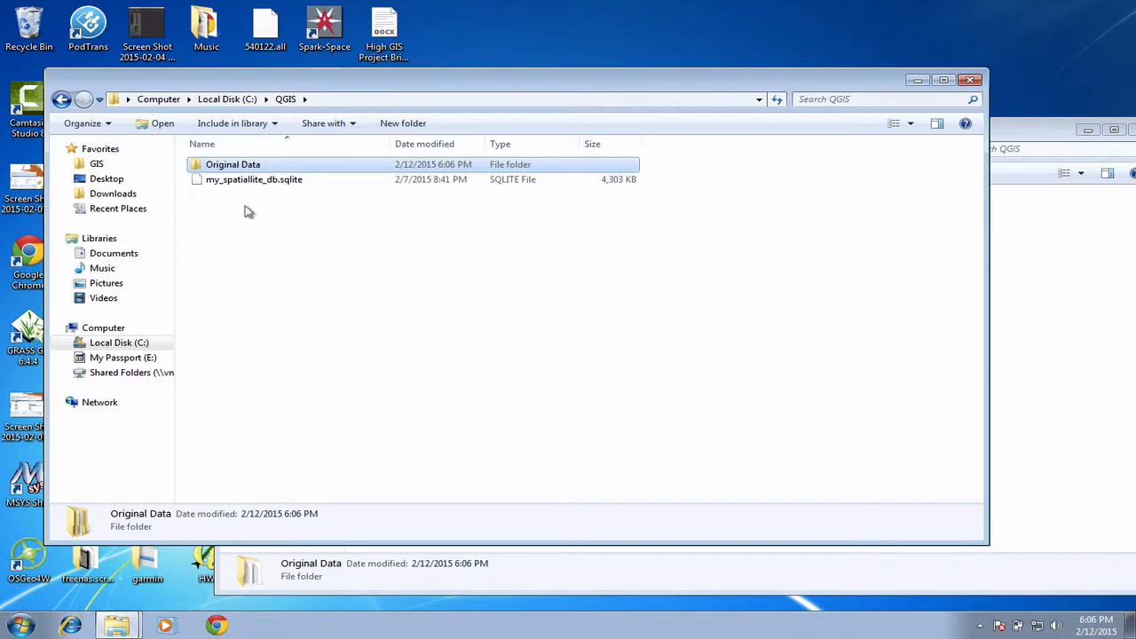